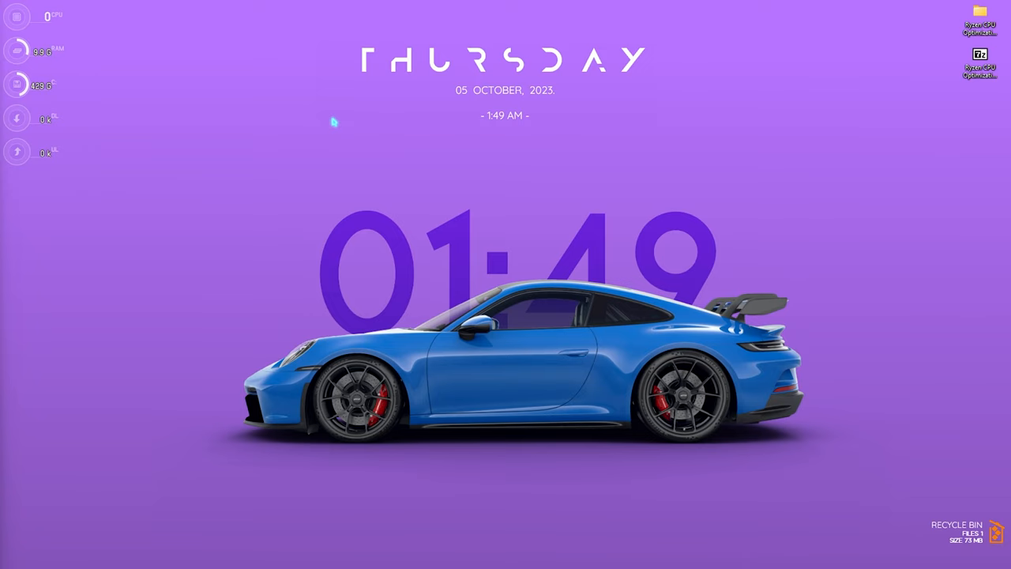
{"action": "mouse_move", "coordinate": [455, 436]}
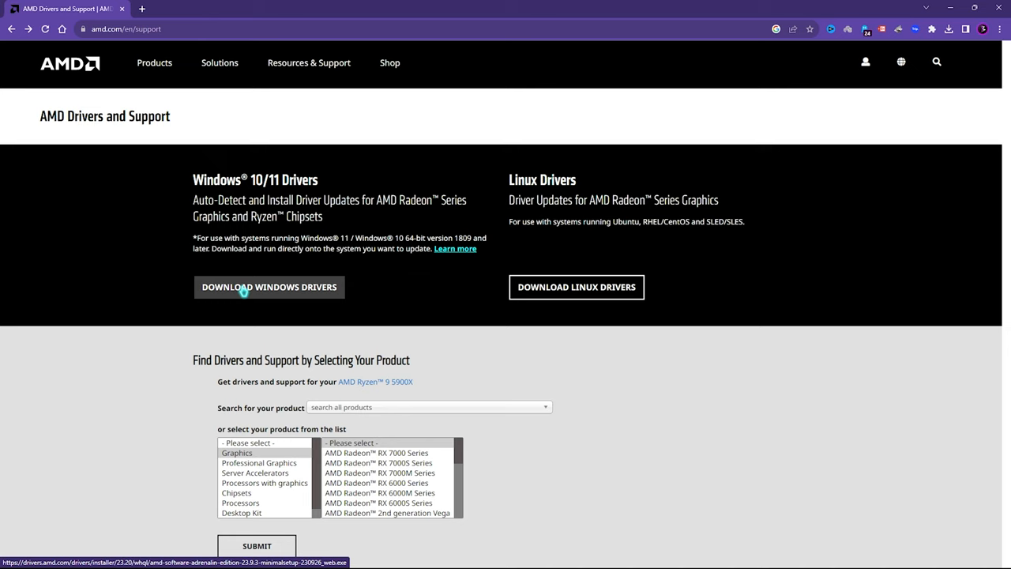
Step: Filter to Processors > AMD Ryzen and expand the Windows 11 64-Bit Edition downloads for the Ryzen 9 5900X
{"action": "scroll", "scroll_direction": "down", "scroll_amount": 3}
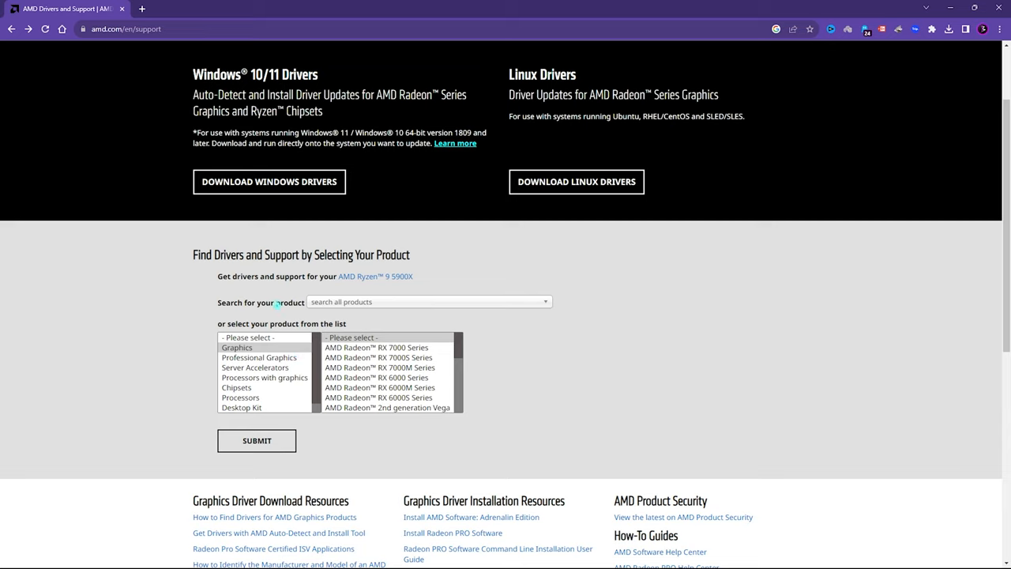
{"action": "mouse_move", "coordinate": [247, 398]}
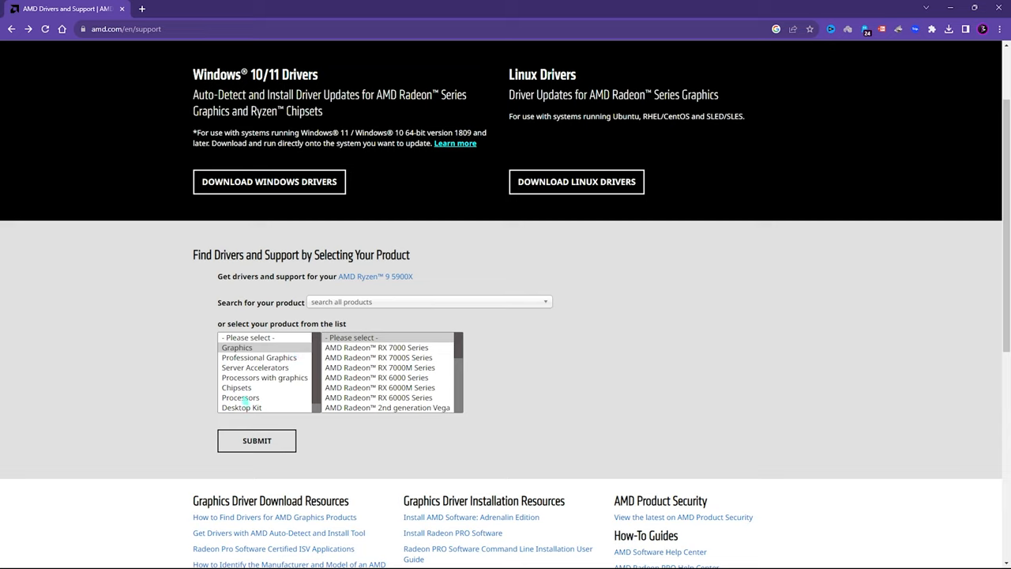
{"action": "left_click", "coordinate": [240, 398]}
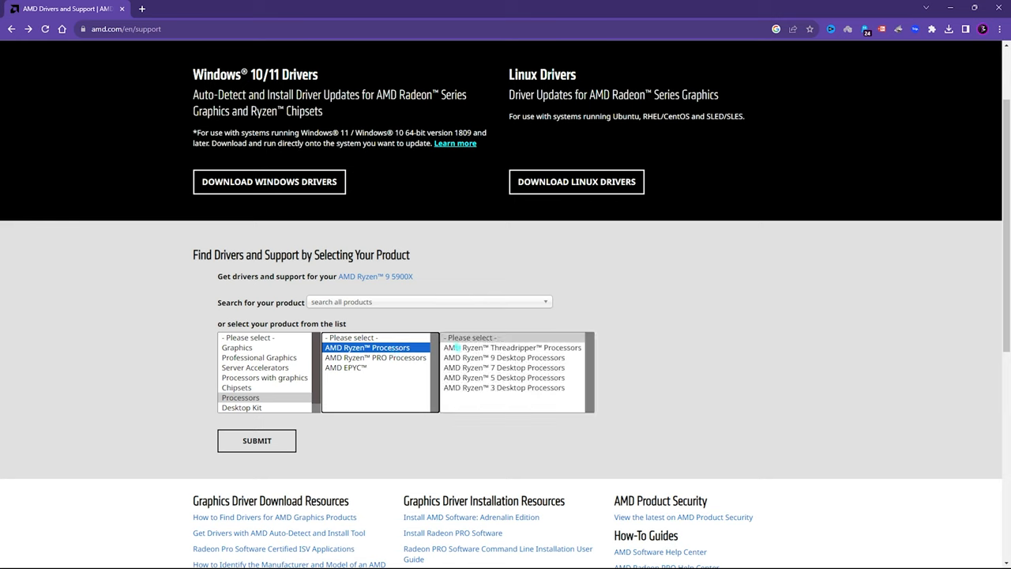
{"action": "left_click", "coordinate": [503, 357]}
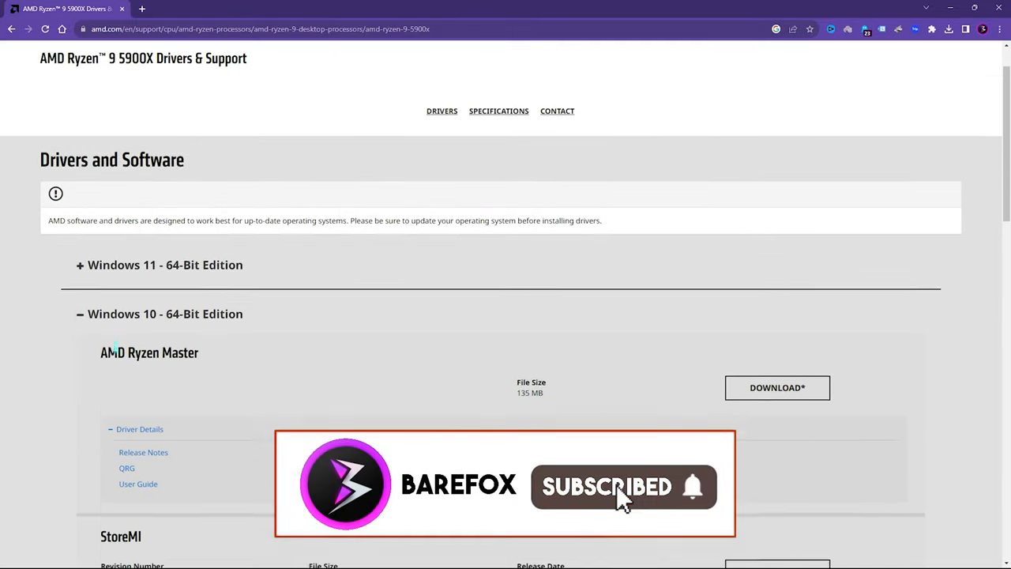
{"action": "scroll", "scroll_direction": "down", "scroll_amount": 3}
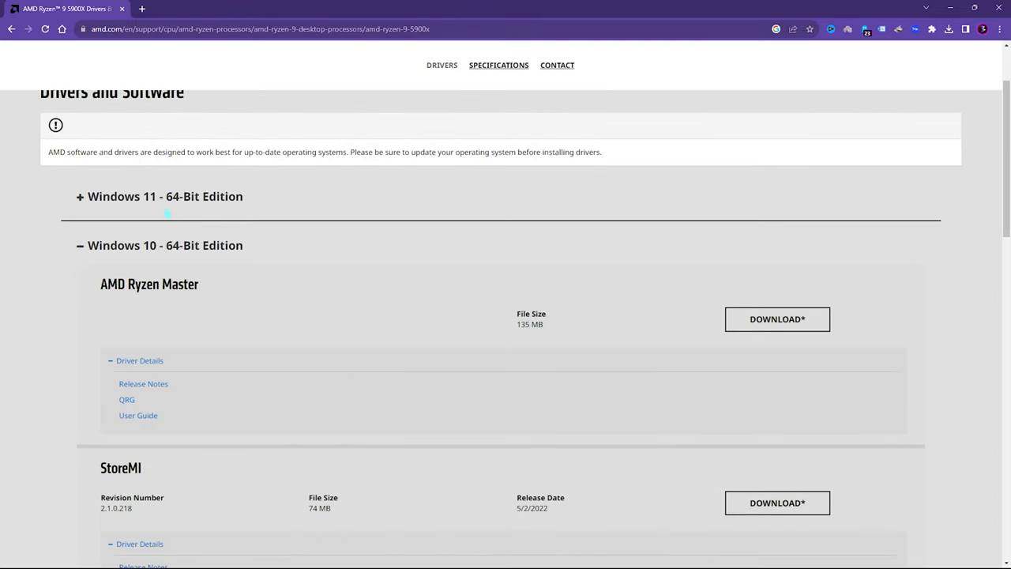
{"action": "left_click", "coordinate": [164, 195]}
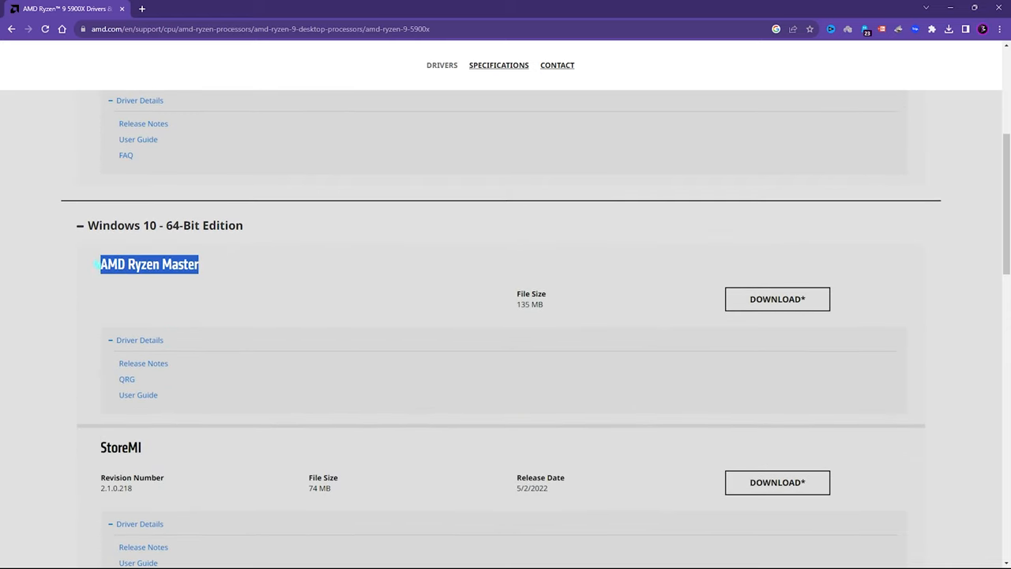
{"action": "scroll", "scroll_direction": "up", "scroll_amount": 3}
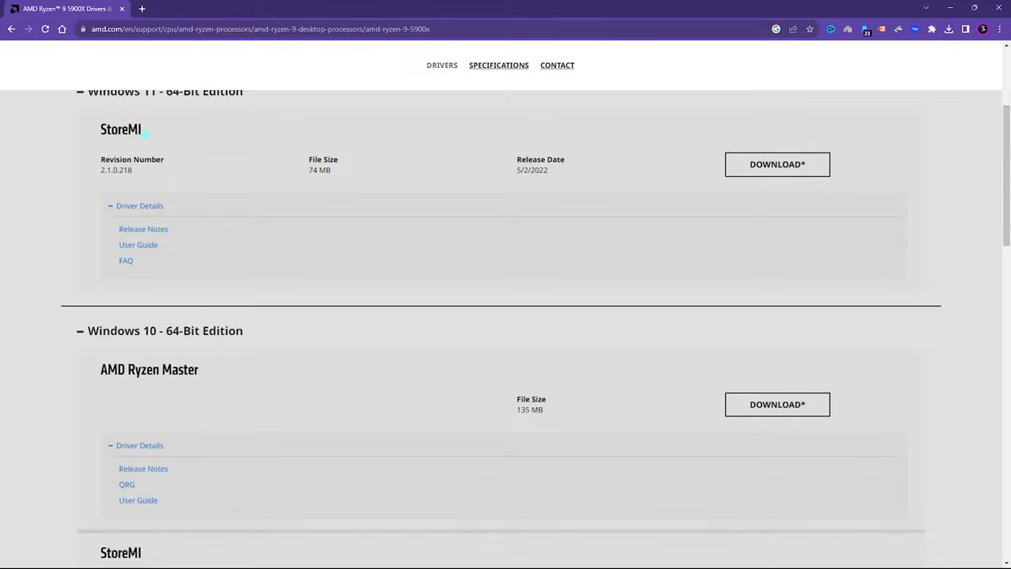
{"action": "mouse_move", "coordinate": [234, 285]}
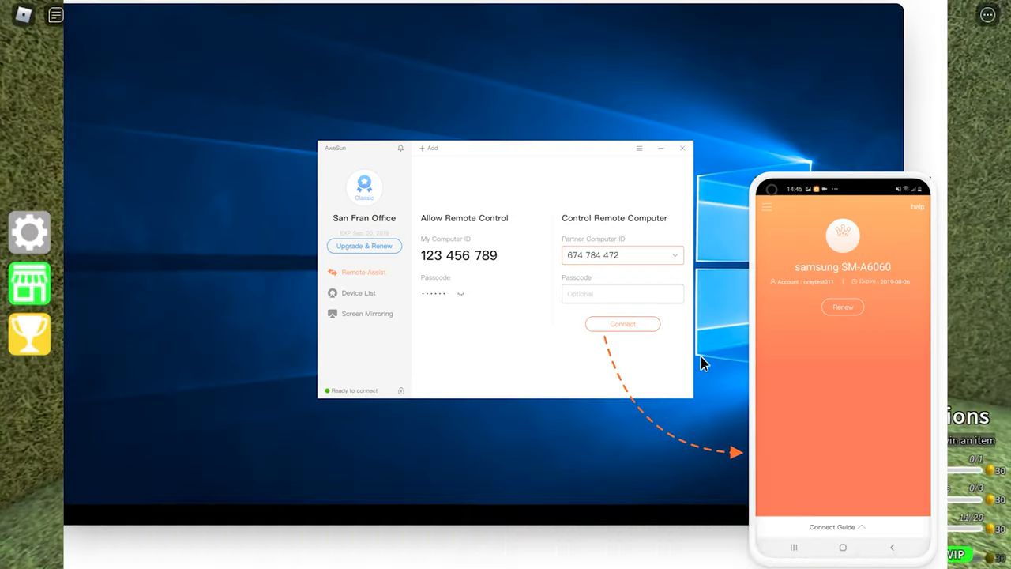
Step: Connect to the partner phone, then start creating a custom gaming keyboard from the My tab
{"action": "left_click", "coordinate": [622, 323]}
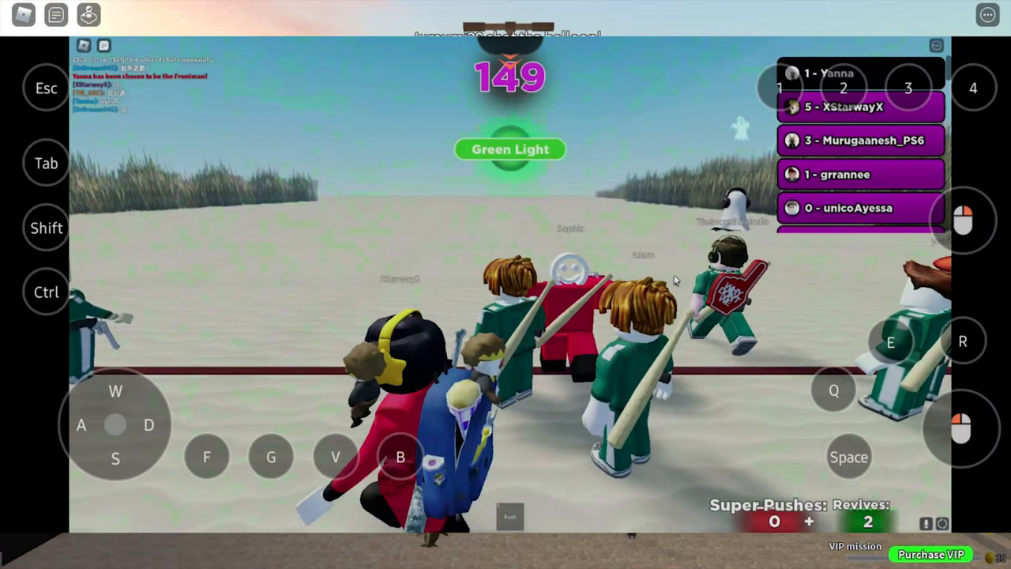
{"action": "left_click_drag", "start_coordinate": [114, 424], "coordinate": [114, 355]}
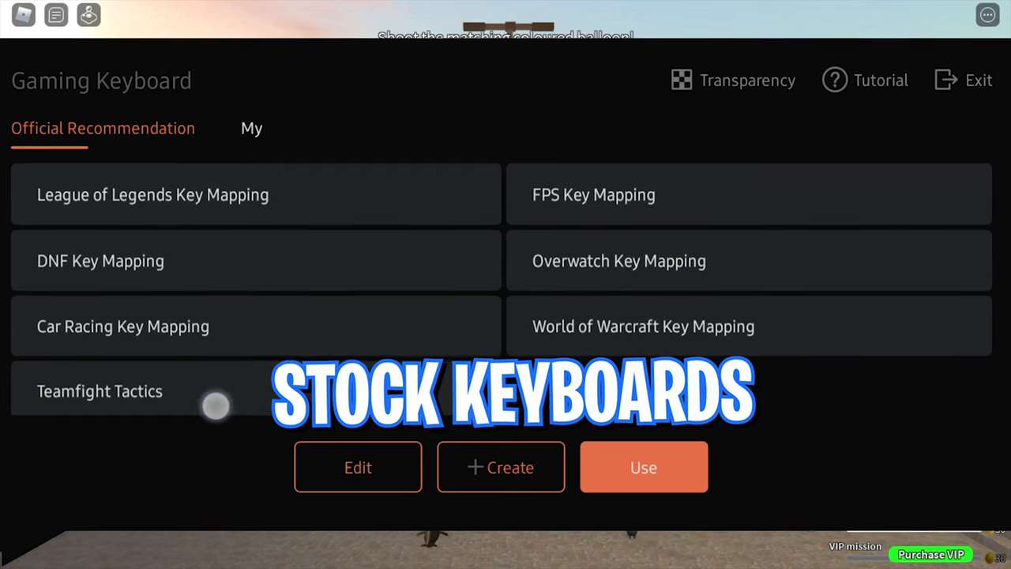
{"action": "left_click", "coordinate": [251, 128]}
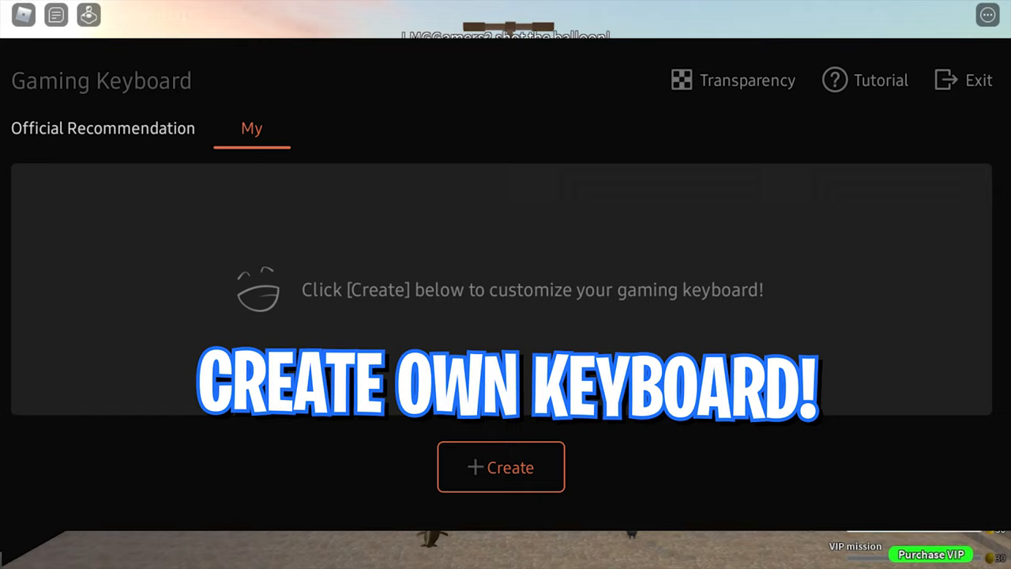
{"action": "left_click", "coordinate": [500, 465]}
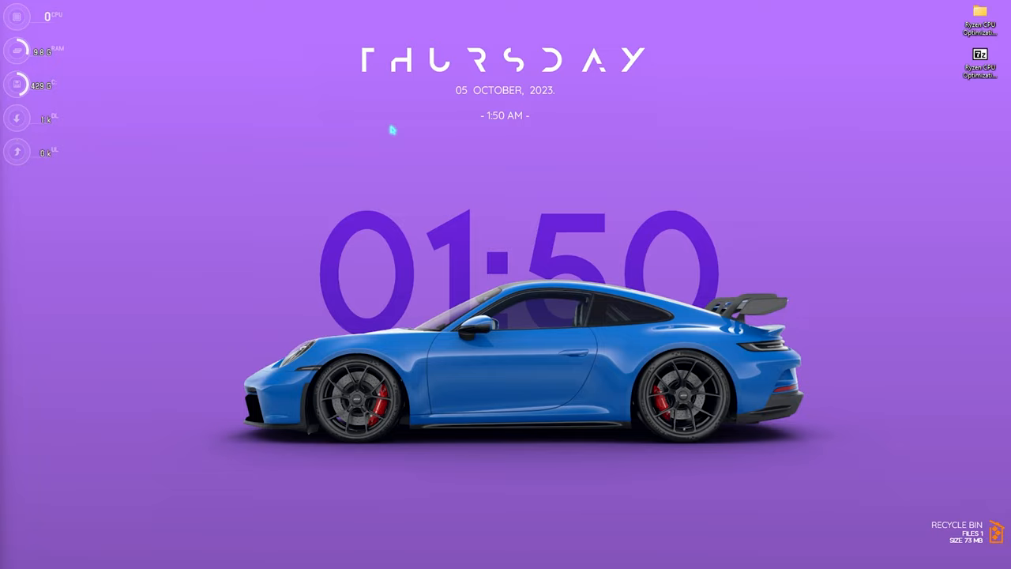
Step: Run services.msc, disable the SysMain service in its Properties and close the dialog
{"action": "key", "text": "Win+r"}
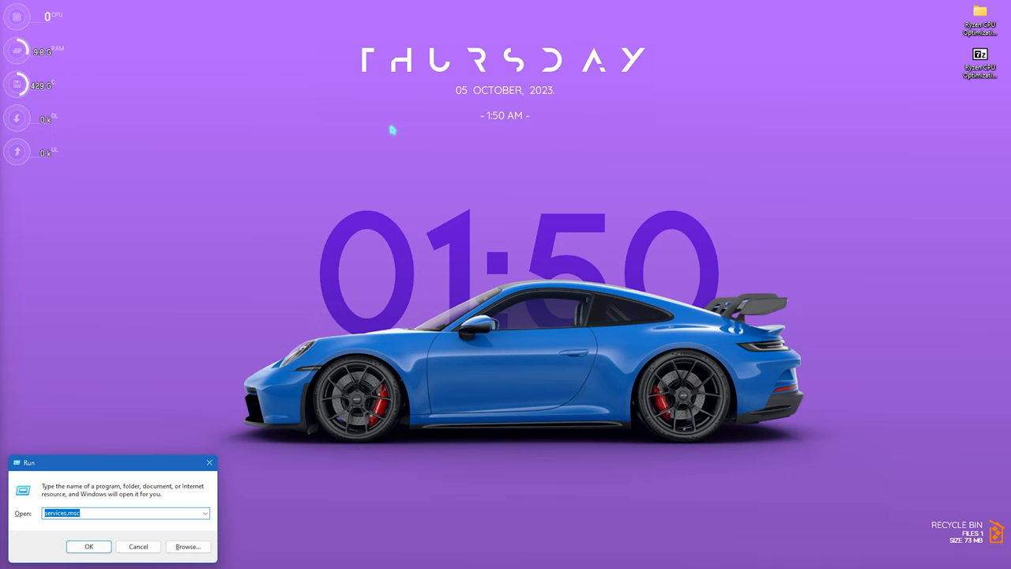
{"action": "left_click", "coordinate": [89, 547]}
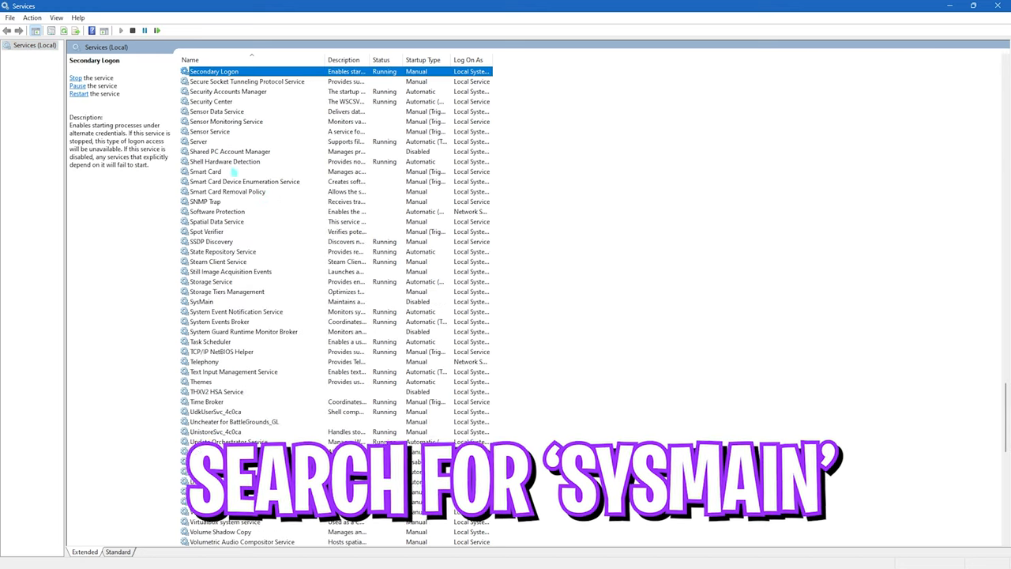
{"action": "left_click", "coordinate": [200, 300]}
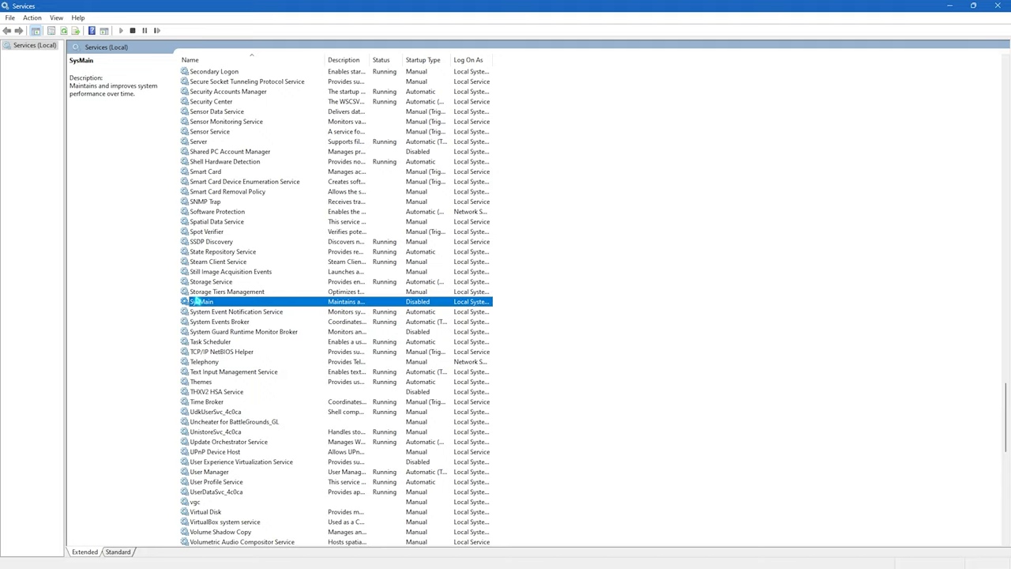
{"action": "right_click", "coordinate": [199, 300]}
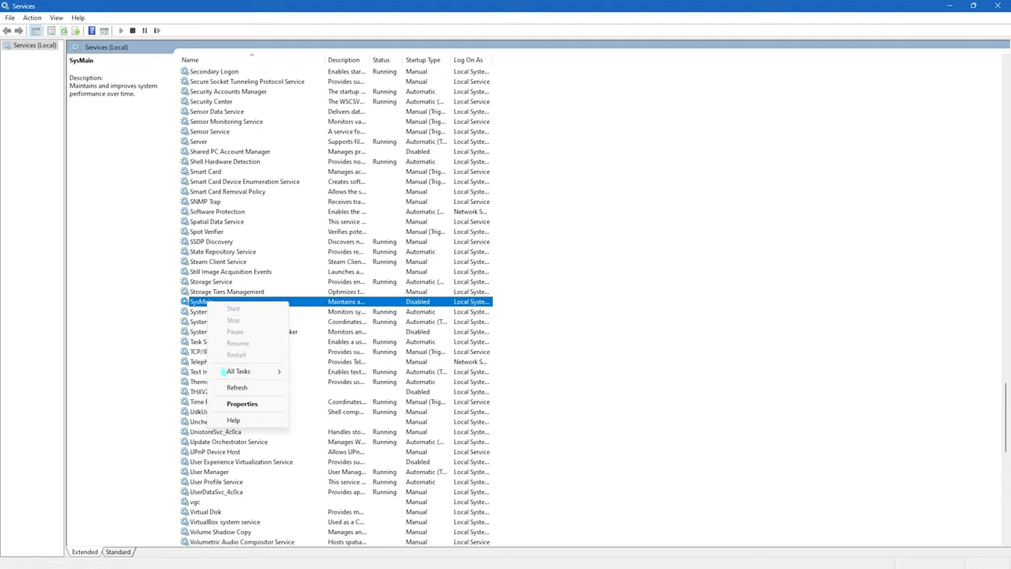
{"action": "left_click", "coordinate": [241, 405]}
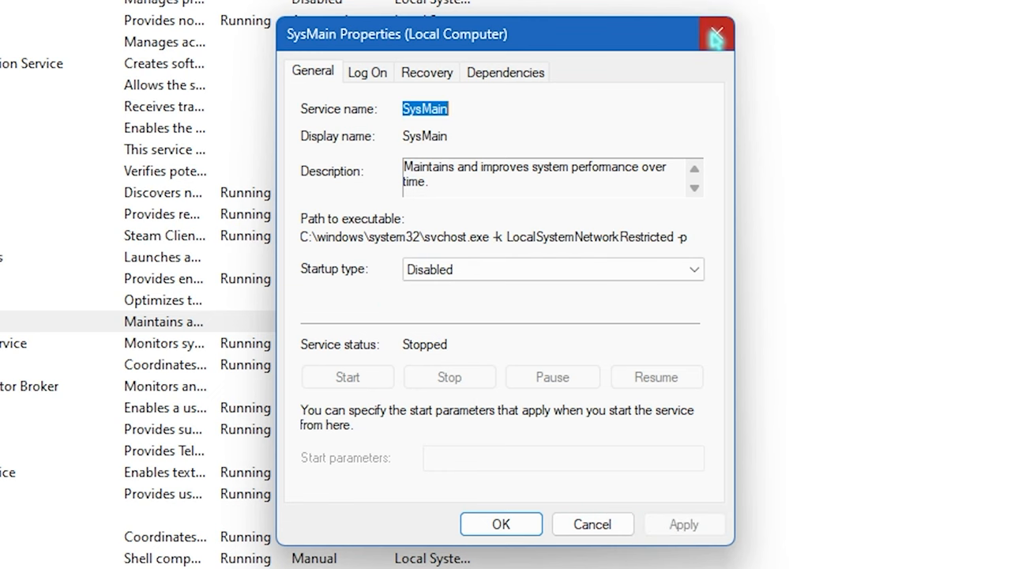
{"action": "left_click", "coordinate": [715, 35]}
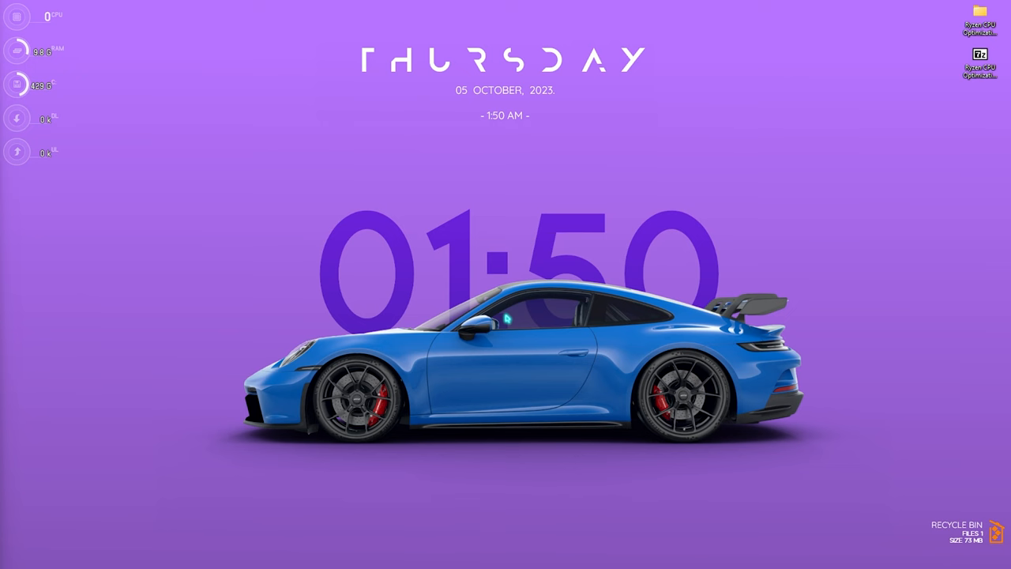
{"action": "type", "text": "services.msc"}
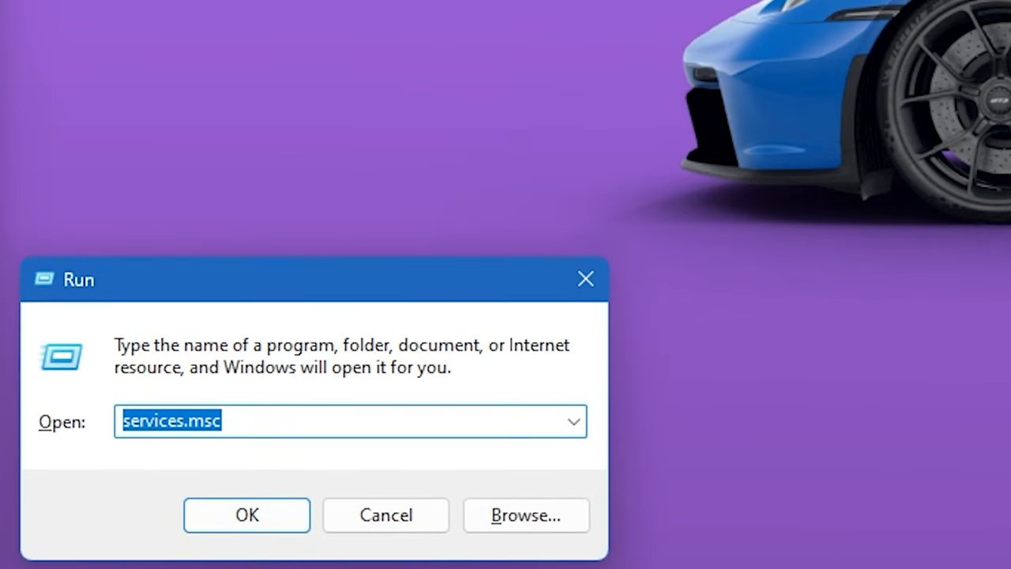
{"action": "type", "text": "prefe"}
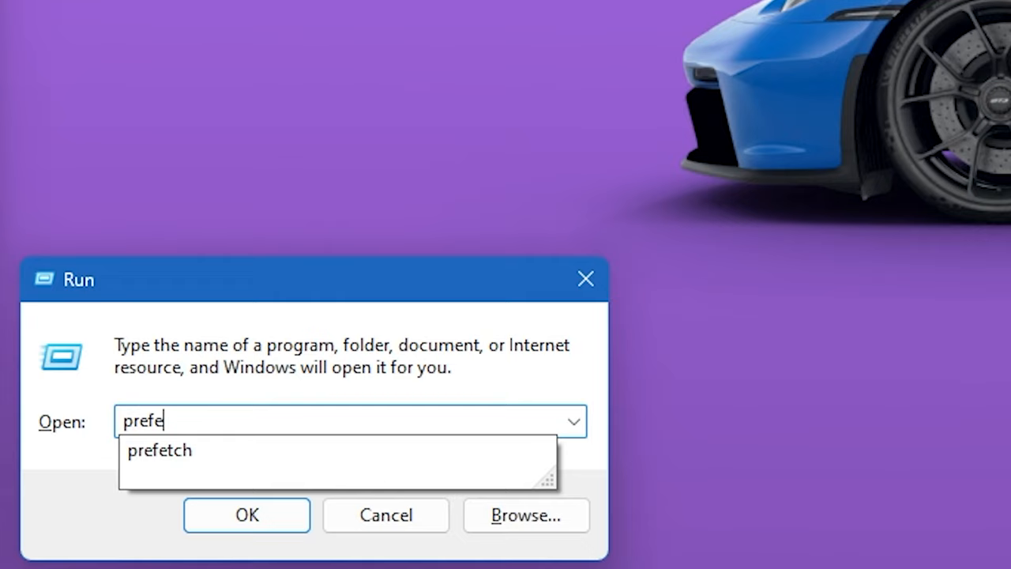
{"action": "left_click", "coordinate": [246, 515]}
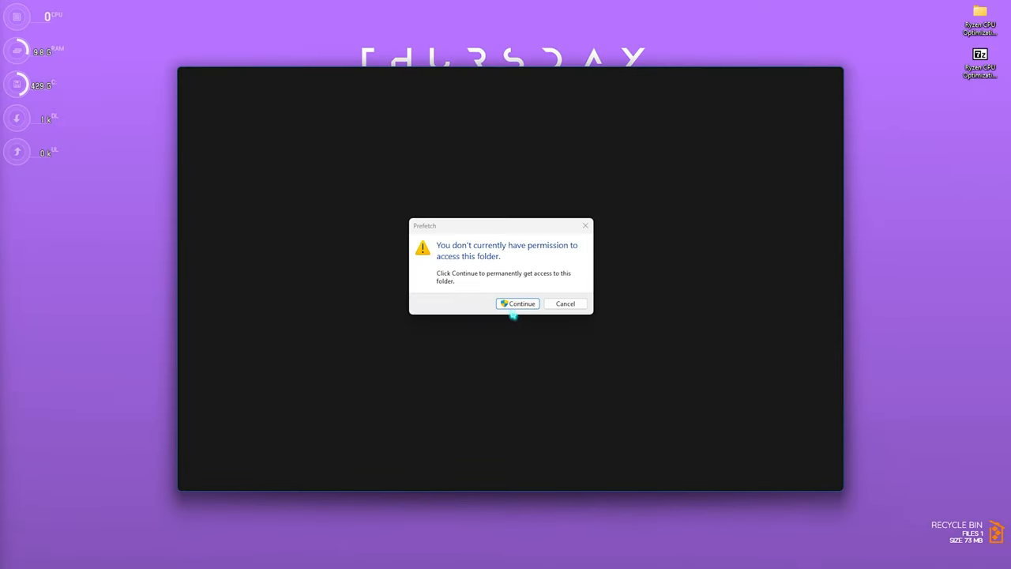
{"action": "left_click", "coordinate": [518, 303]}
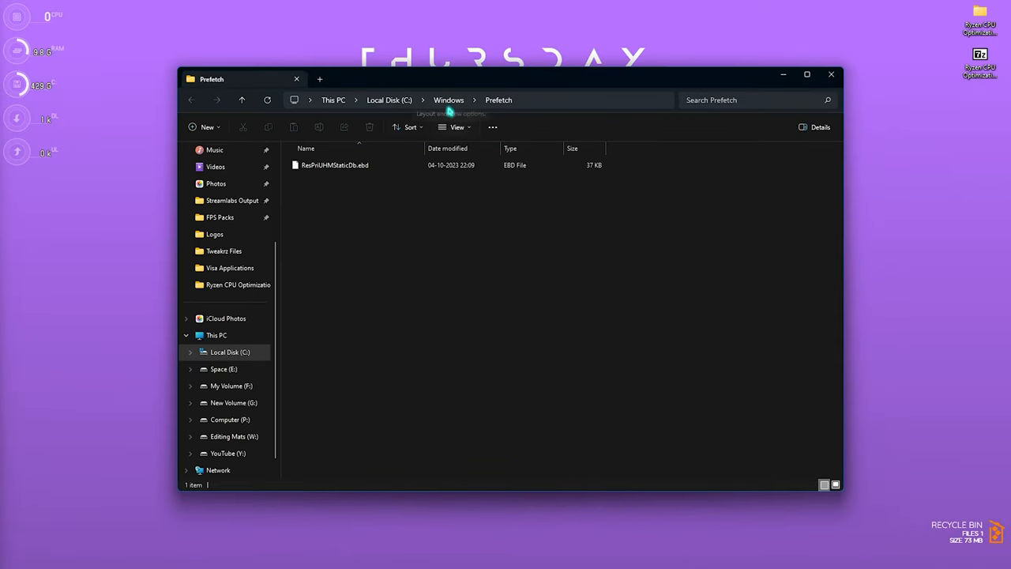
{"action": "mouse_move", "coordinate": [464, 303]}
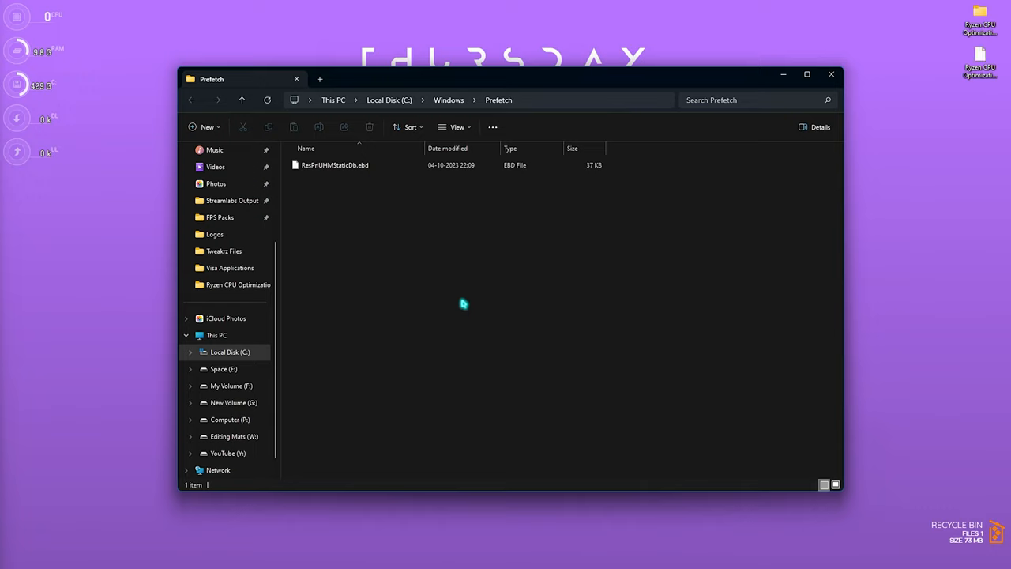
{"action": "left_click", "coordinate": [335, 164]}
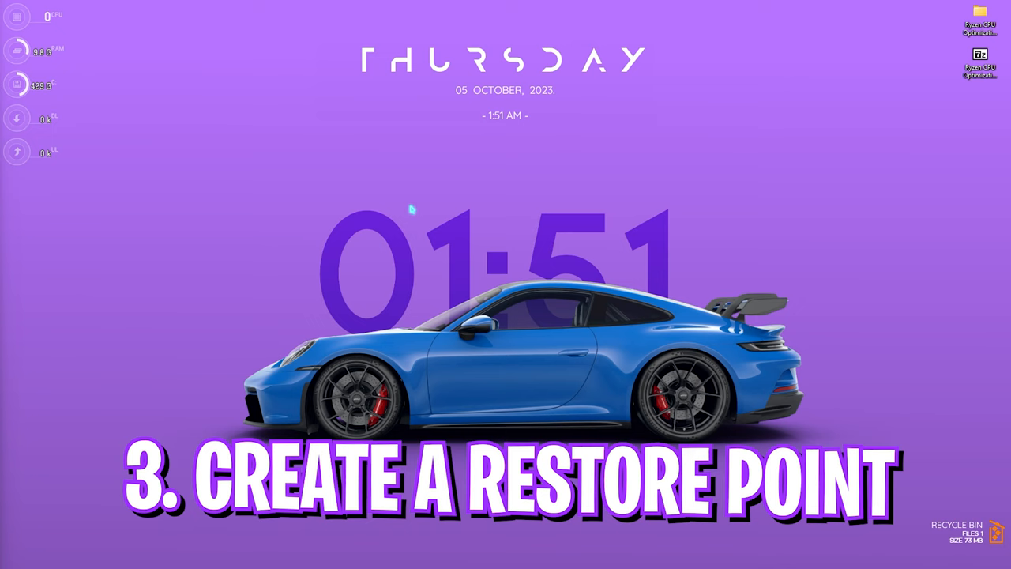
Step: Create a restore point named AMD on Local Disk (C:) from System Protection
{"action": "left_click", "coordinate": [411, 555]}
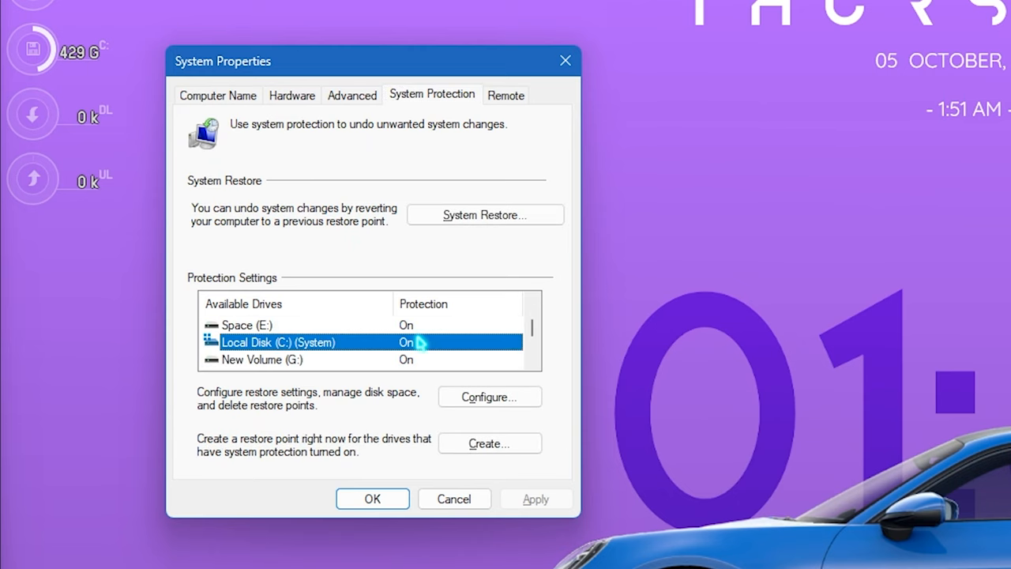
{"action": "left_click", "coordinate": [490, 396]}
{"action": "type", "text": "A"}
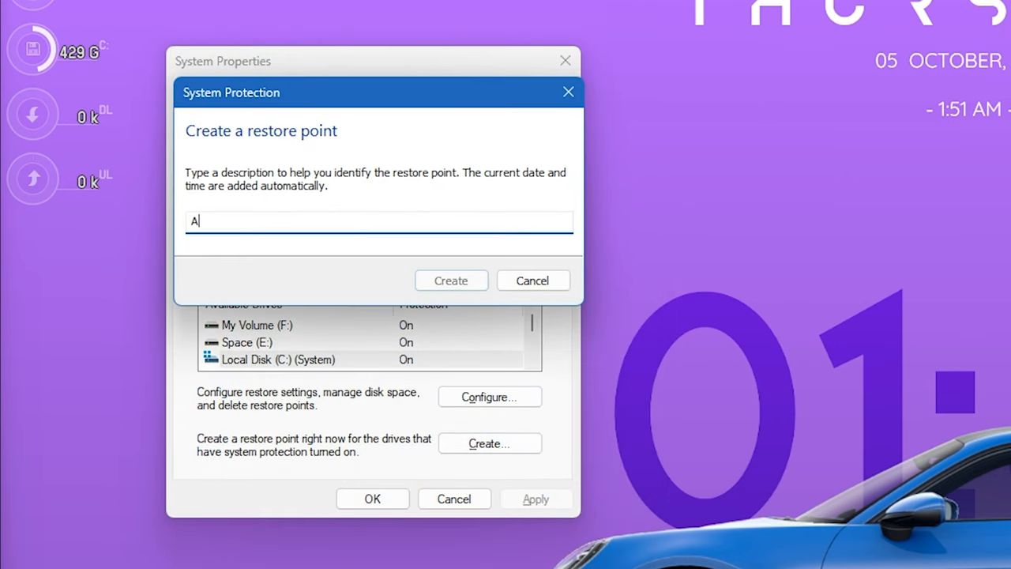
{"action": "type", "text": "MD"}
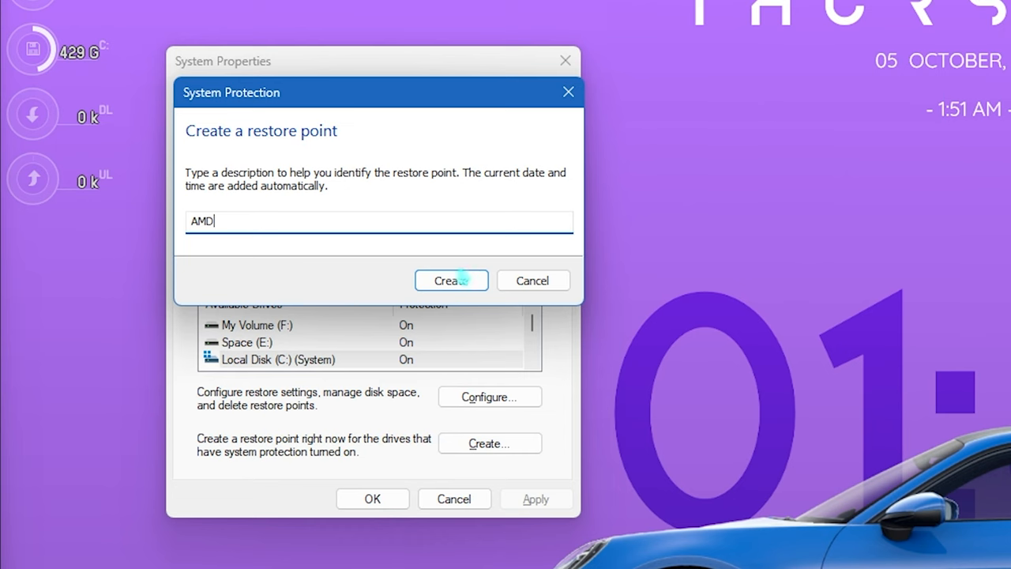
{"action": "left_click", "coordinate": [451, 281]}
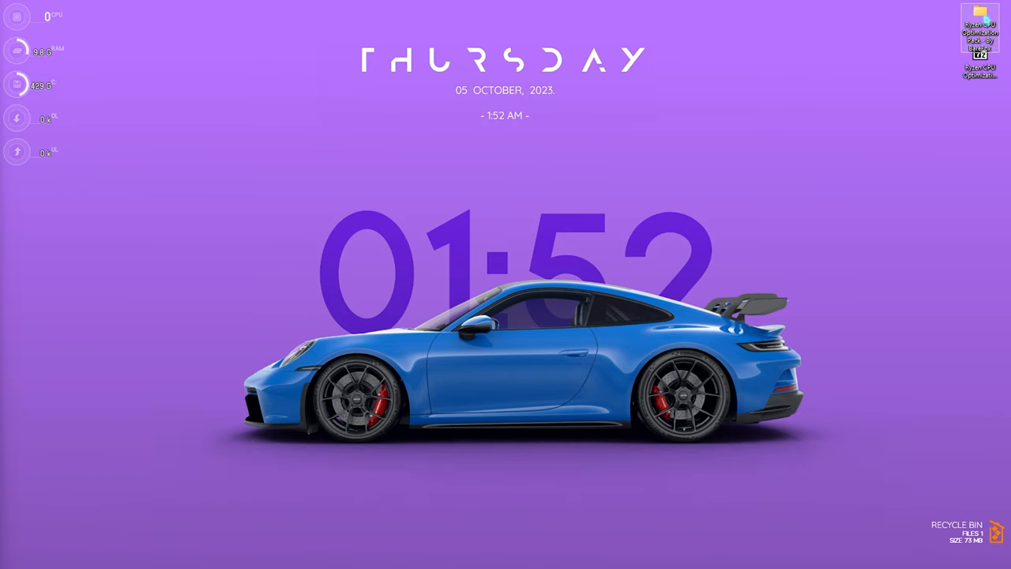
Step: Open the Ryzen CPU Optimization Pack and its 1 - AMD CPU Priority folder
{"action": "double_click", "coordinate": [980, 32]}
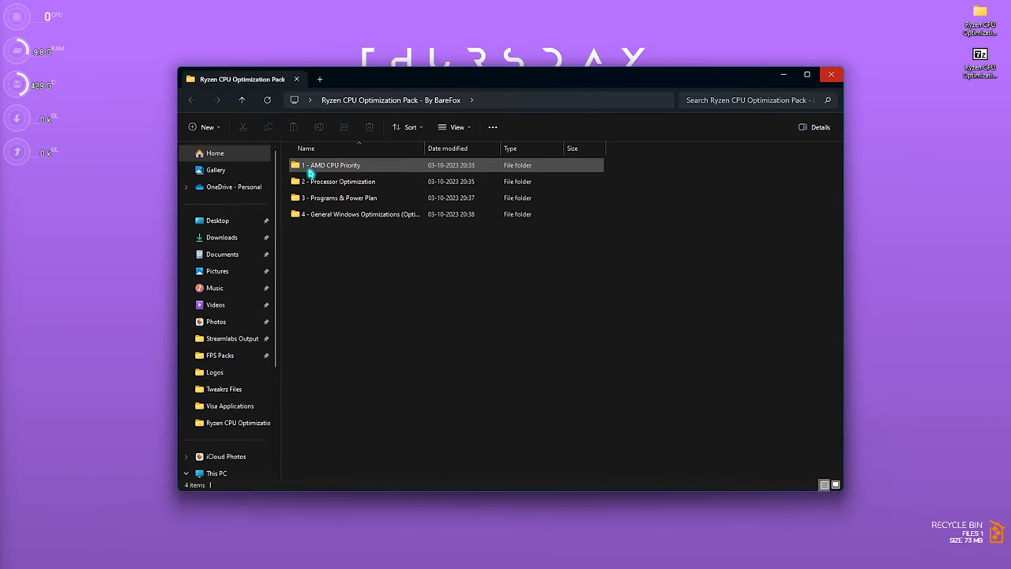
{"action": "left_click", "coordinate": [340, 180]}
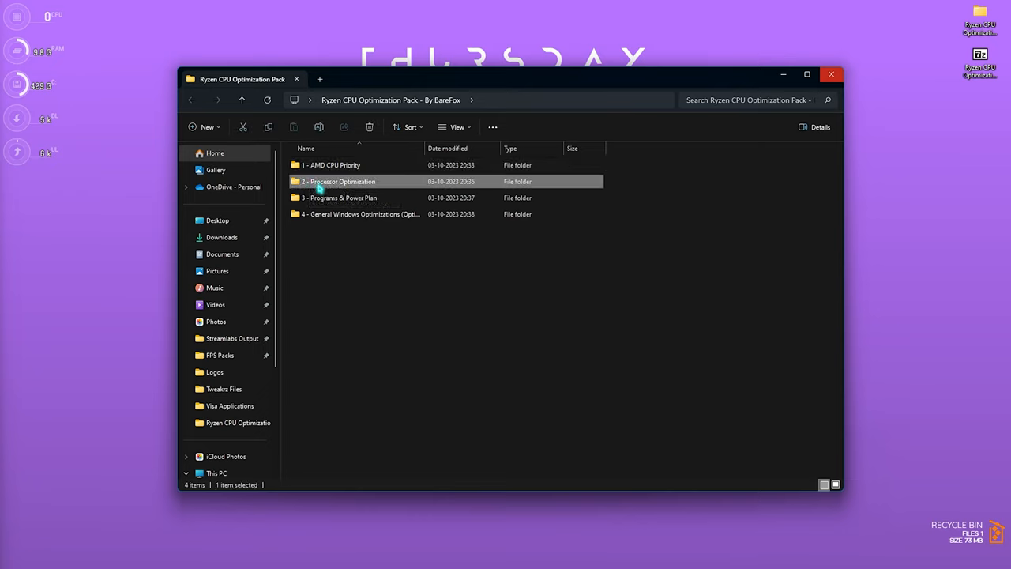
{"action": "left_click", "coordinate": [339, 197]}
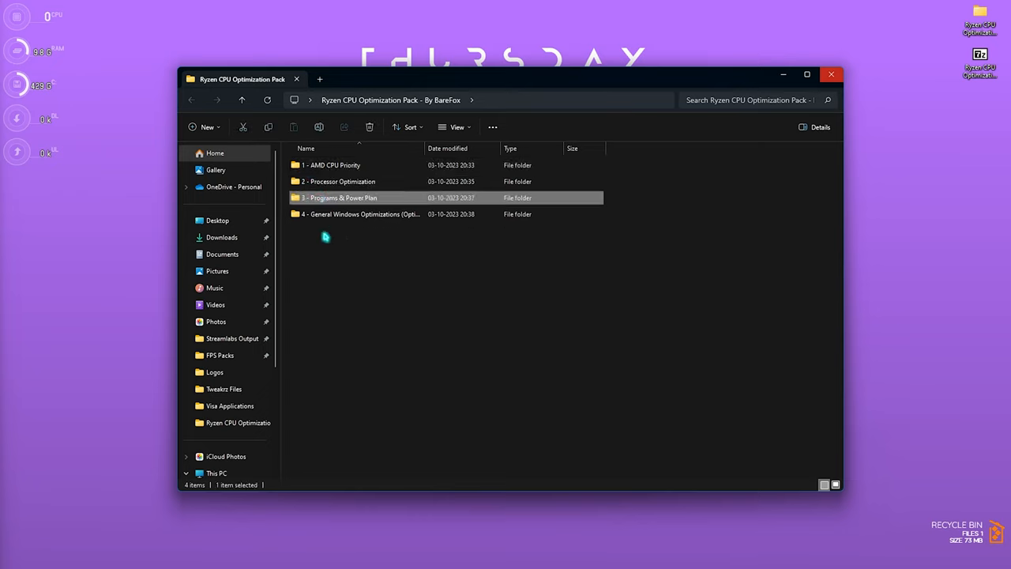
{"action": "left_click", "coordinate": [331, 164]}
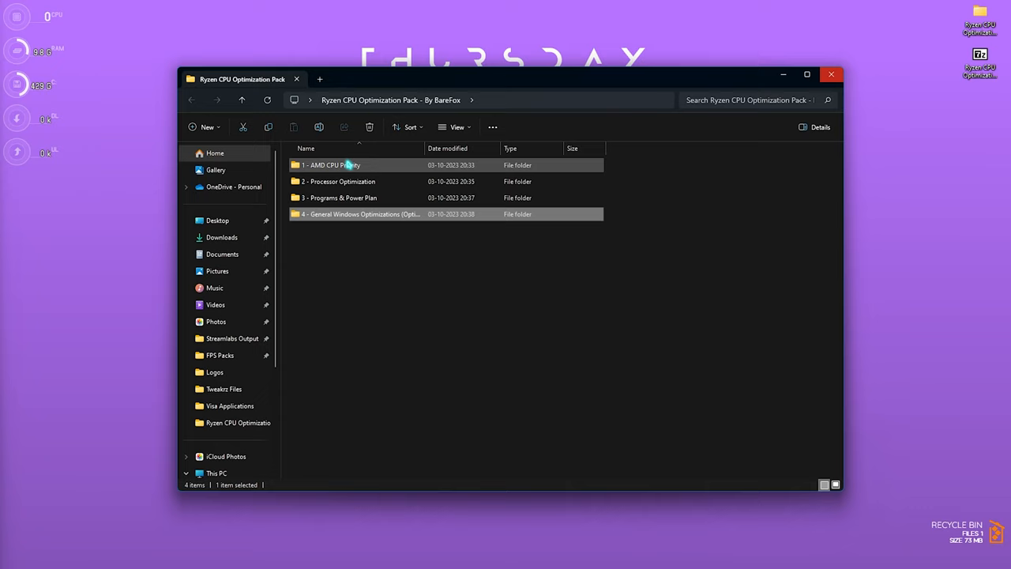
{"action": "double_click", "coordinate": [331, 165]}
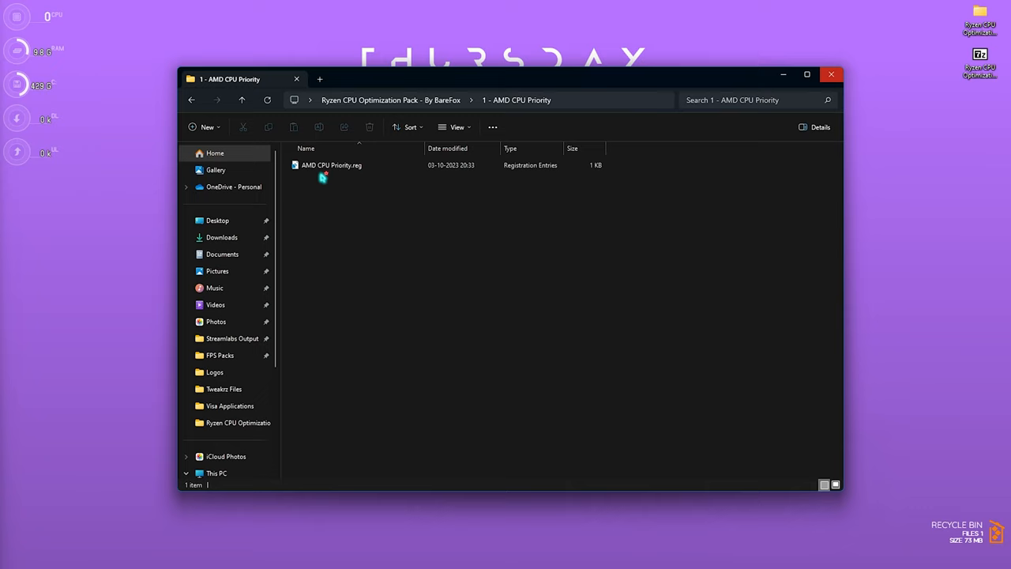
{"action": "mouse_move", "coordinate": [332, 165]}
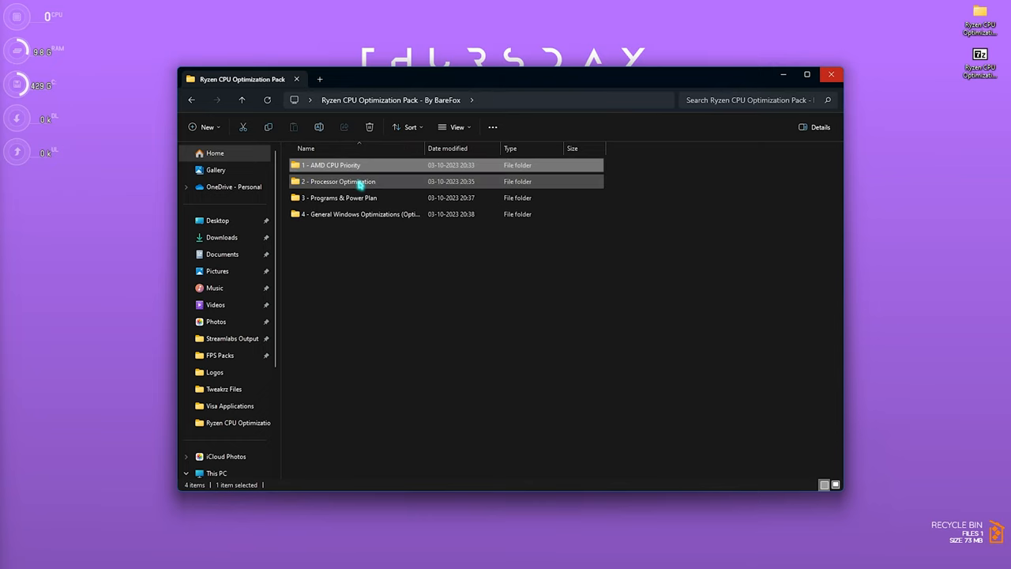
Step: Open 2 - Processor Optimization and select the For Basic Ryzen CPU.reg file
{"action": "double_click", "coordinate": [339, 180]}
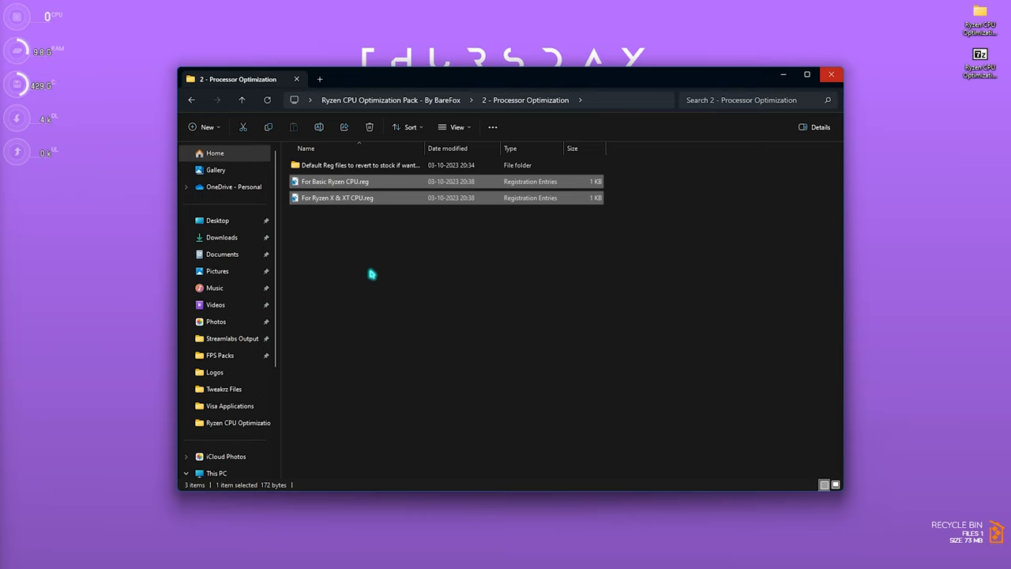
{"action": "left_click", "coordinate": [335, 181]}
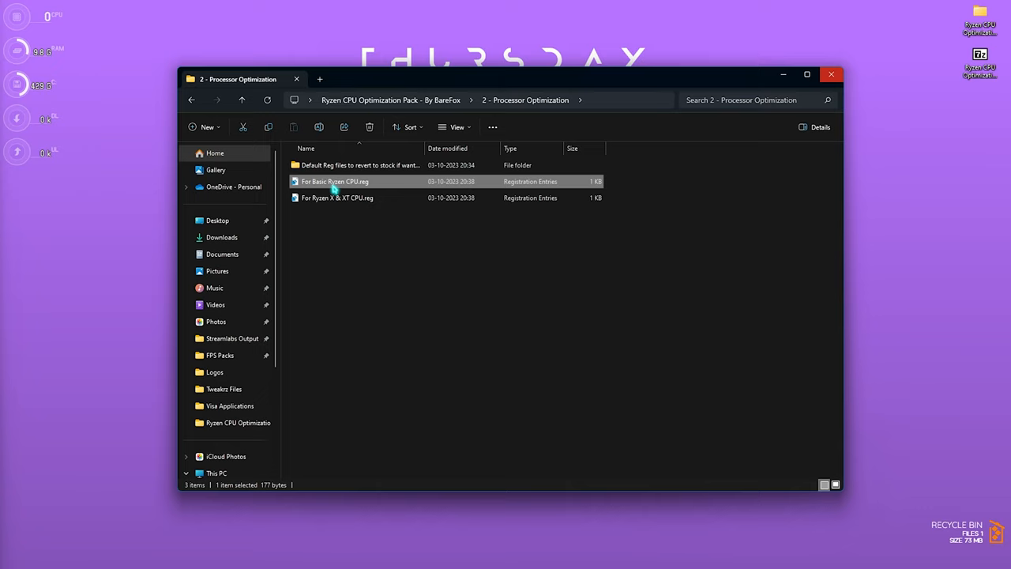
{"action": "left_click", "coordinate": [338, 198]}
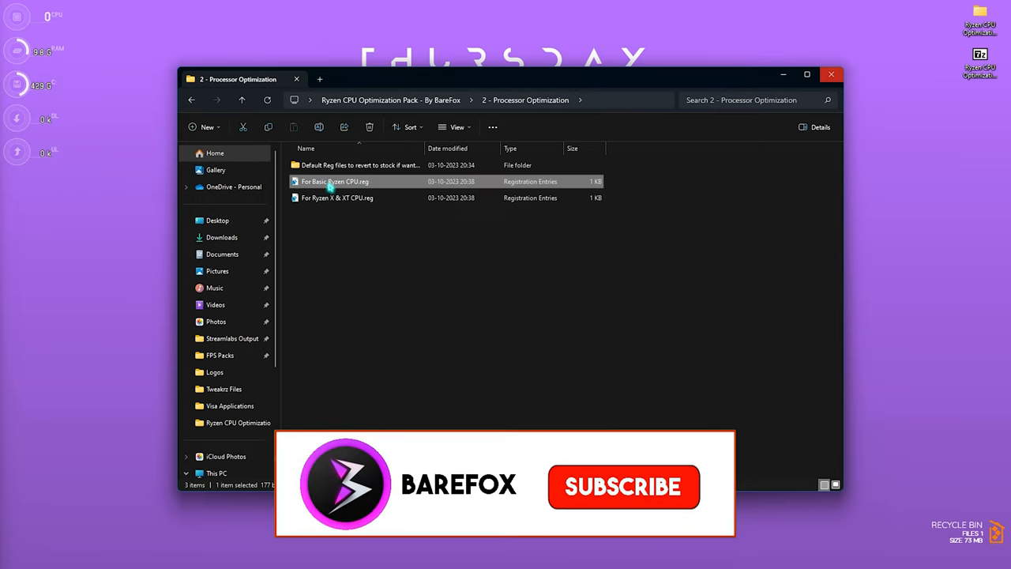
{"action": "left_click", "coordinate": [622, 486]}
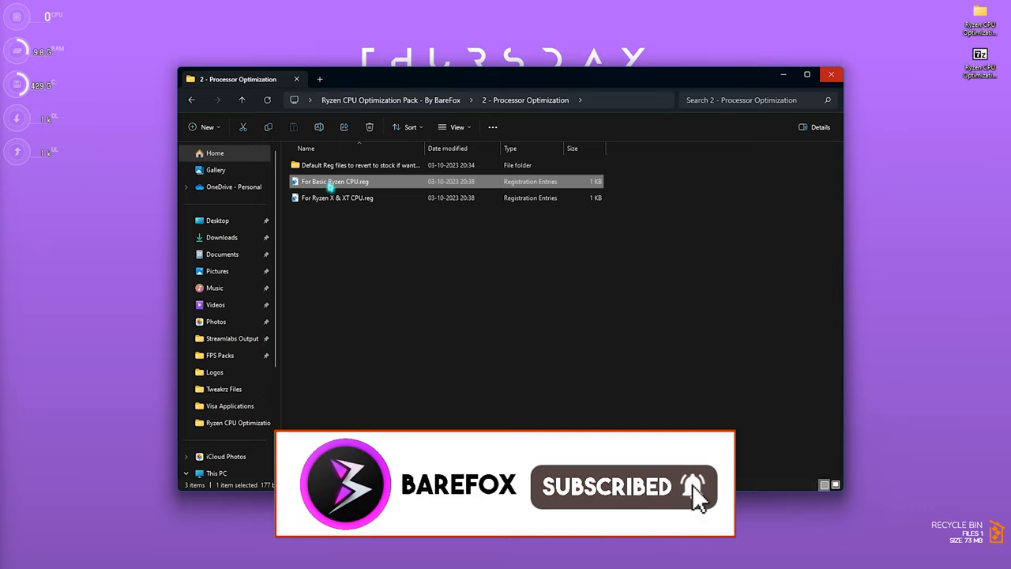
{"action": "left_click", "coordinate": [336, 198]}
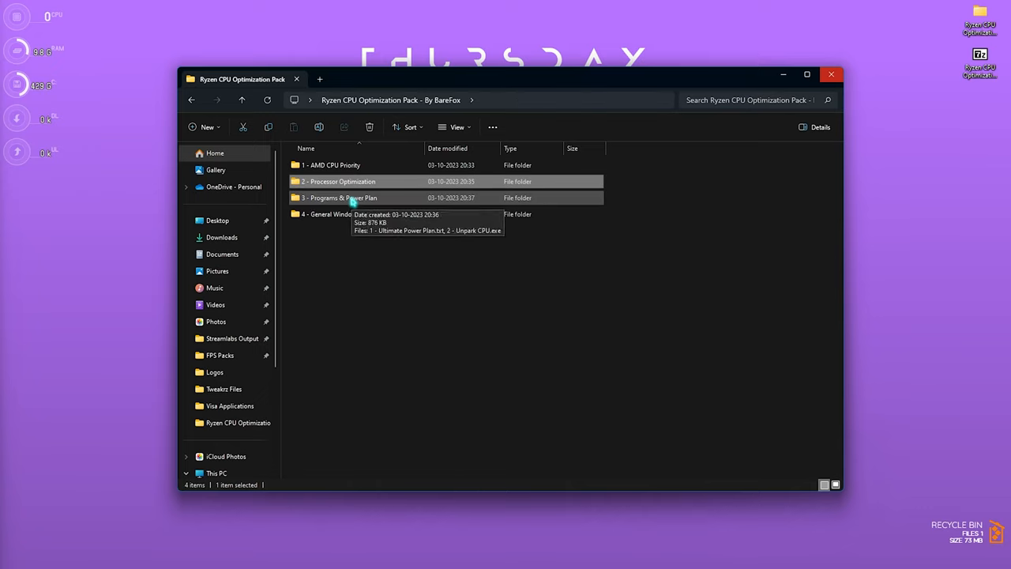
Step: Open Ultimate Power Plan.txt and launch Command Prompt as administrator for its powercfg command
{"action": "double_click", "coordinate": [341, 197]}
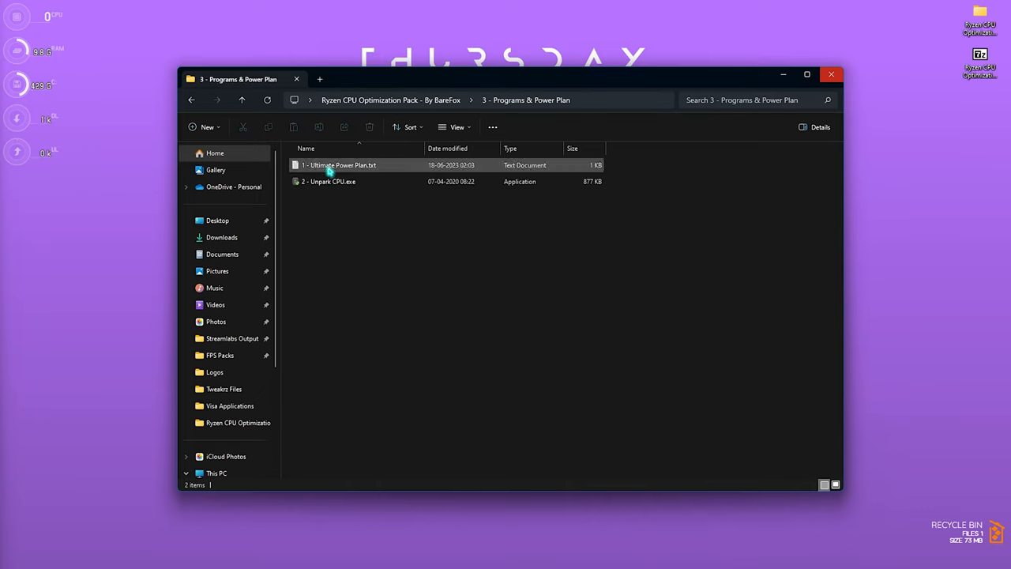
{"action": "mouse_move", "coordinate": [338, 166]}
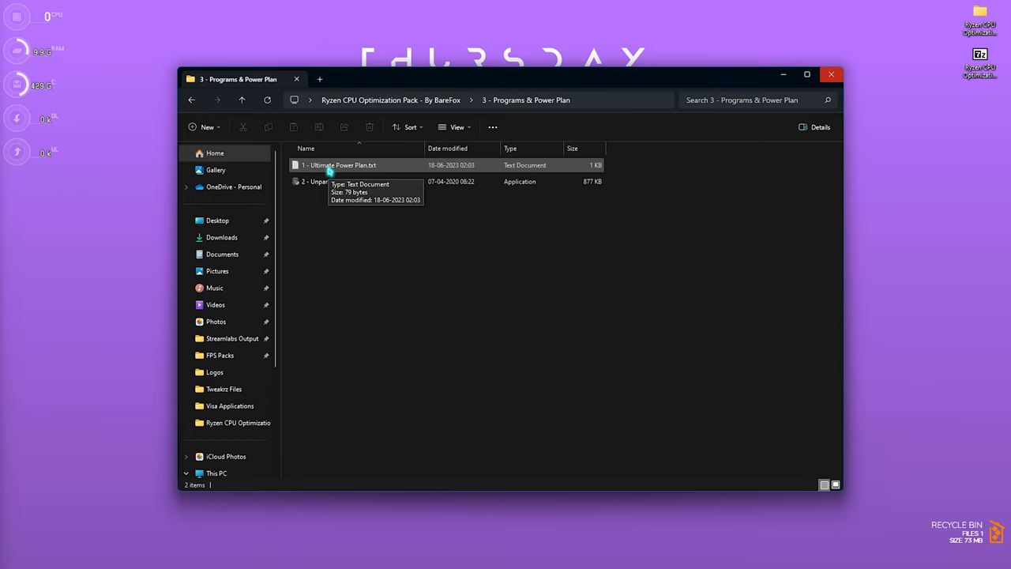
{"action": "double_click", "coordinate": [338, 165]}
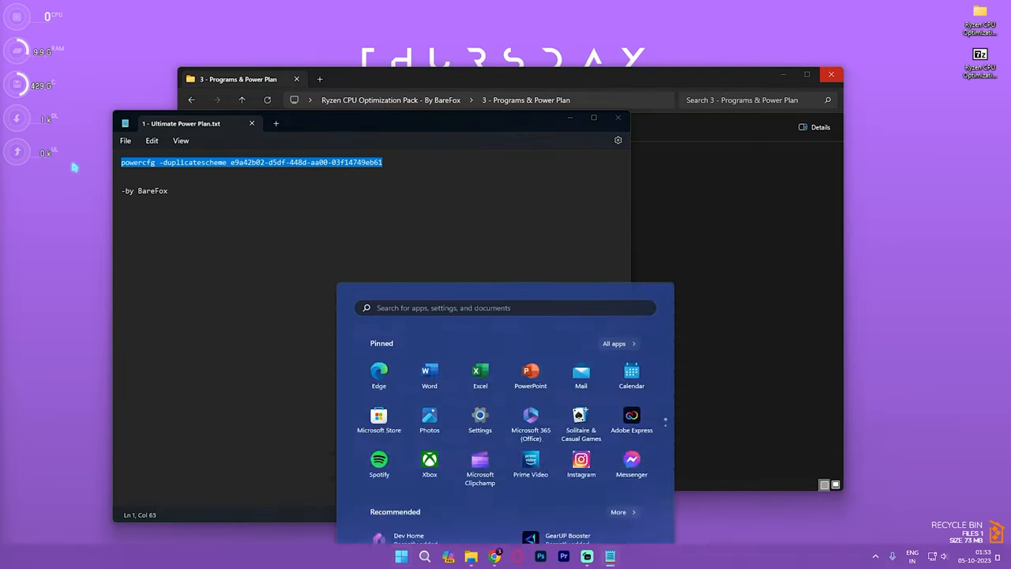
{"action": "type", "text": "cmd"}
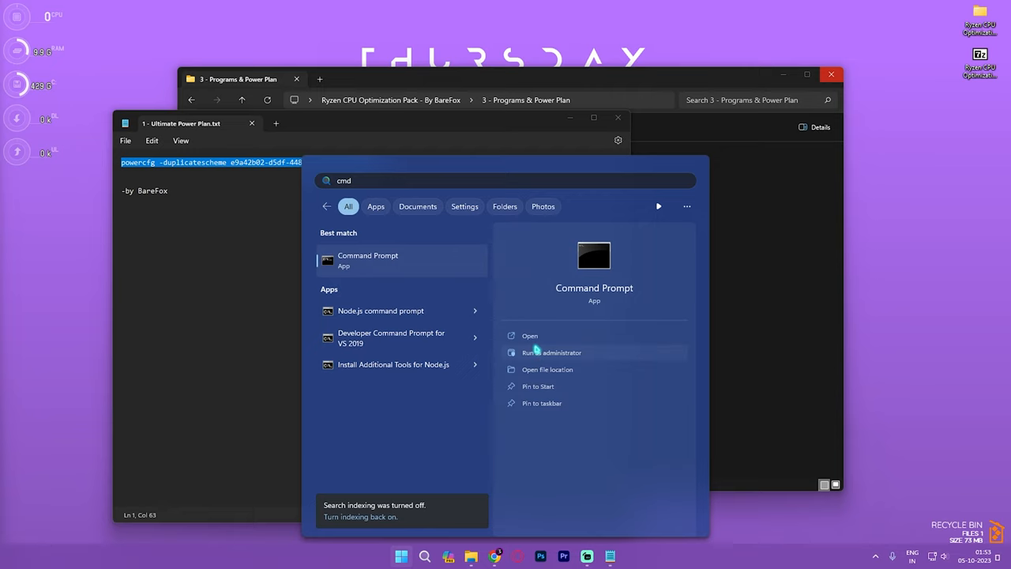
{"action": "left_click", "coordinate": [551, 352]}
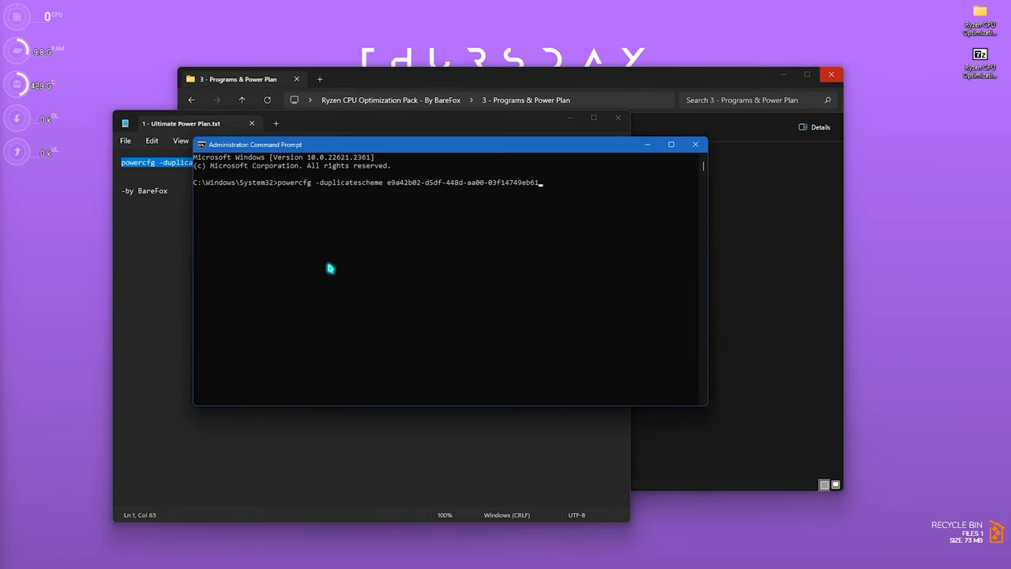
{"action": "mouse_move", "coordinate": [325, 270]}
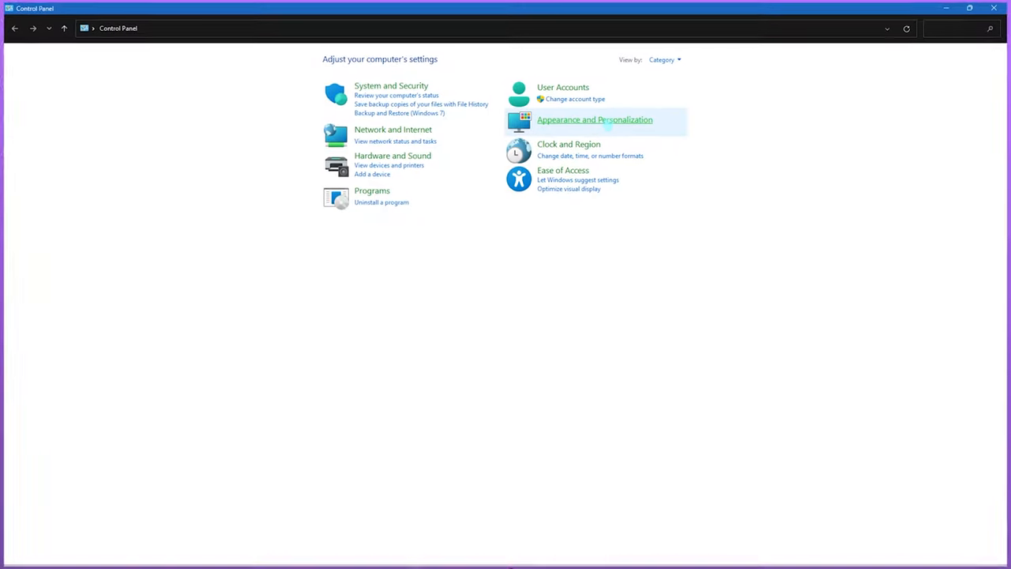
Step: Find Power Options in Control Panel and make the Ultimate Performance plan active
{"action": "type", "text": "Power"}
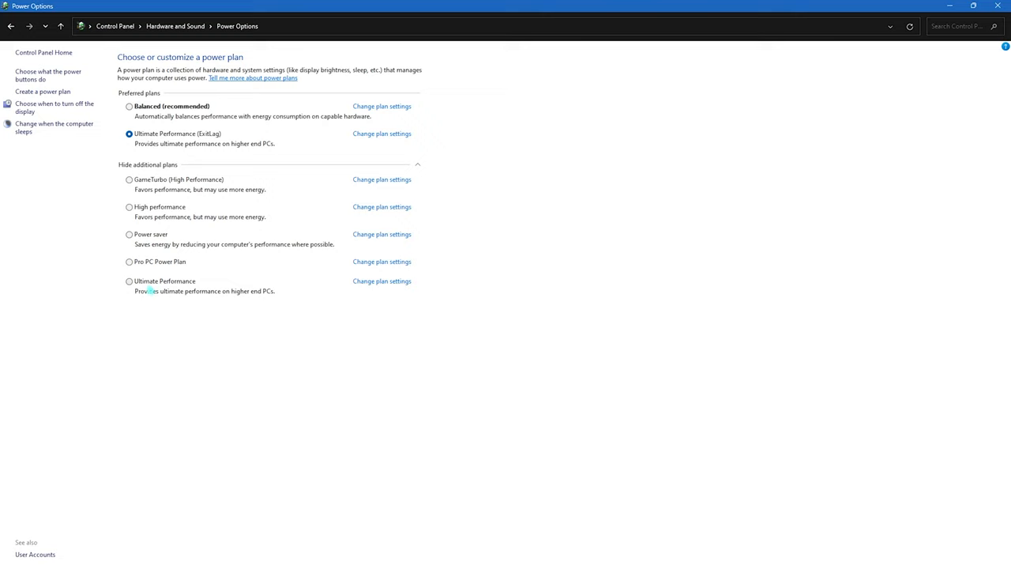
{"action": "left_click", "coordinate": [129, 281]}
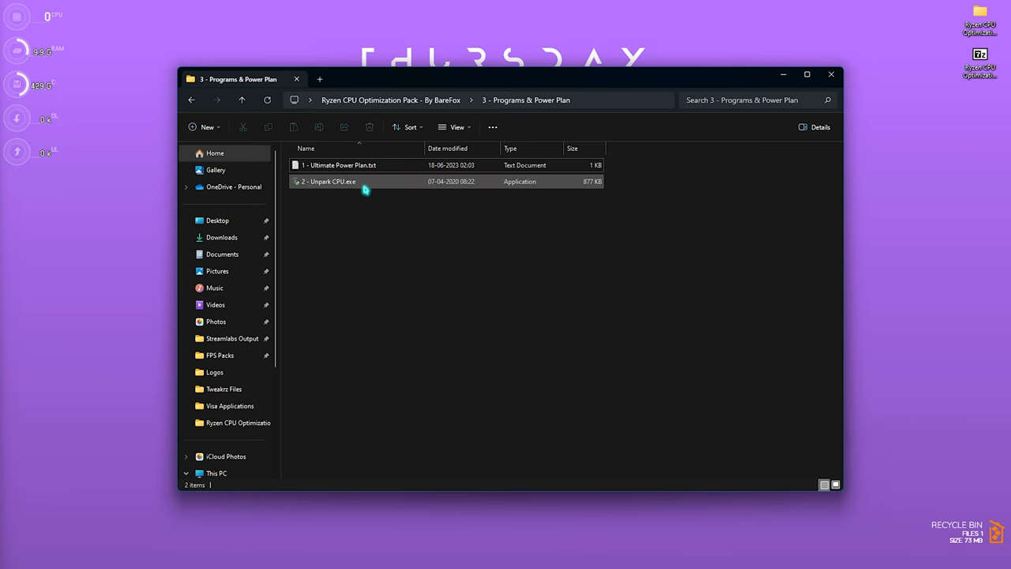
{"action": "mouse_move", "coordinate": [330, 180]}
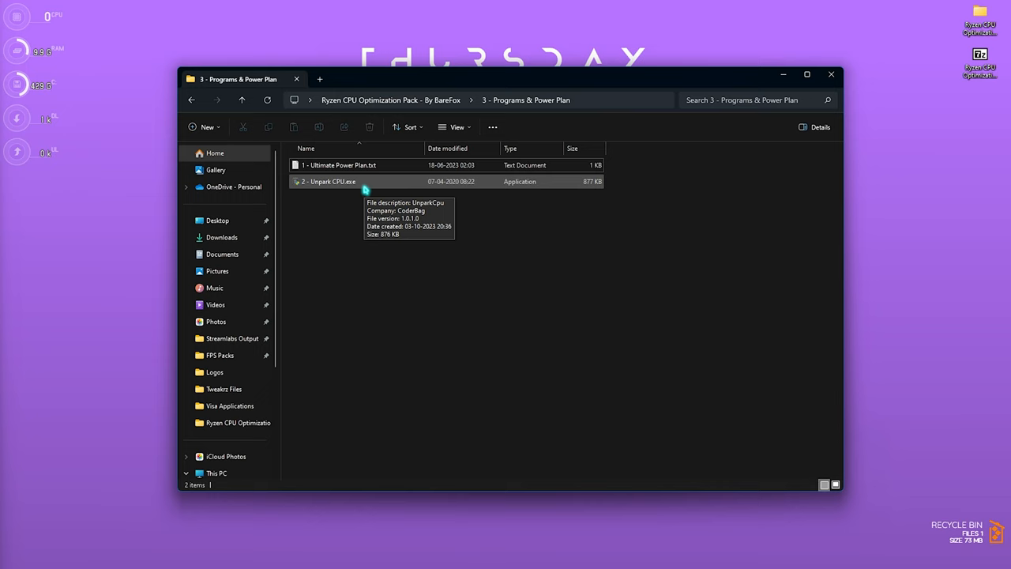
Step: Launch 2 - Unpark CPU.exe from the Programs & Power Plan folder
{"action": "left_click", "coordinate": [330, 180]}
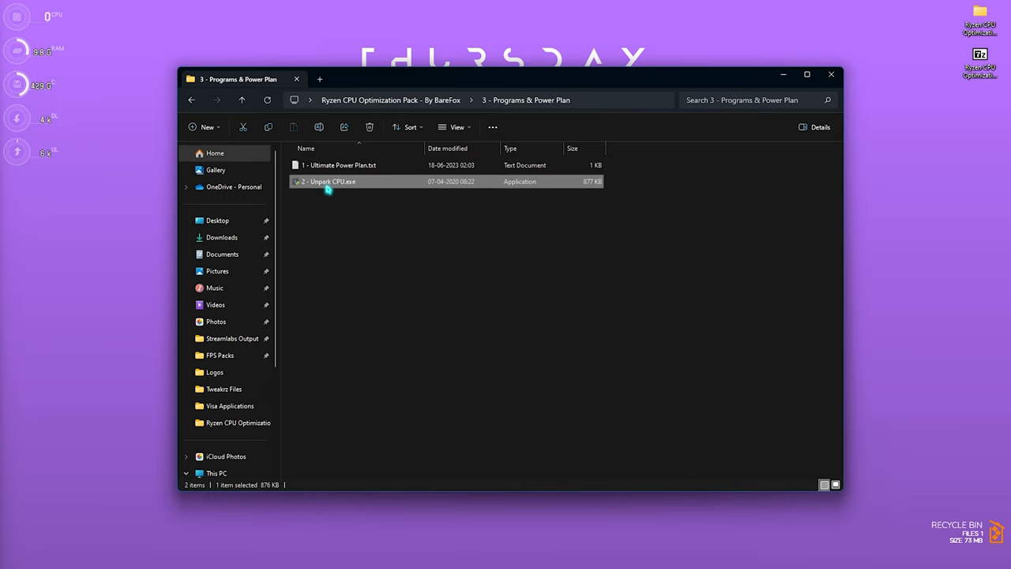
{"action": "double_click", "coordinate": [331, 180]}
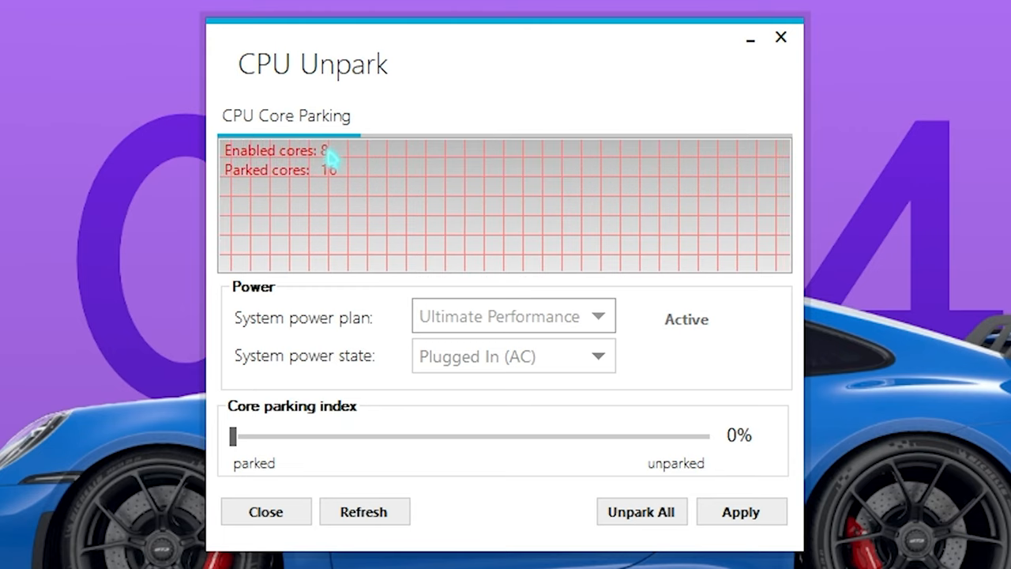
Step: Raise the core parking index to 100%, apply it and confirm the Info dialog
{"action": "left_click", "coordinate": [363, 512]}
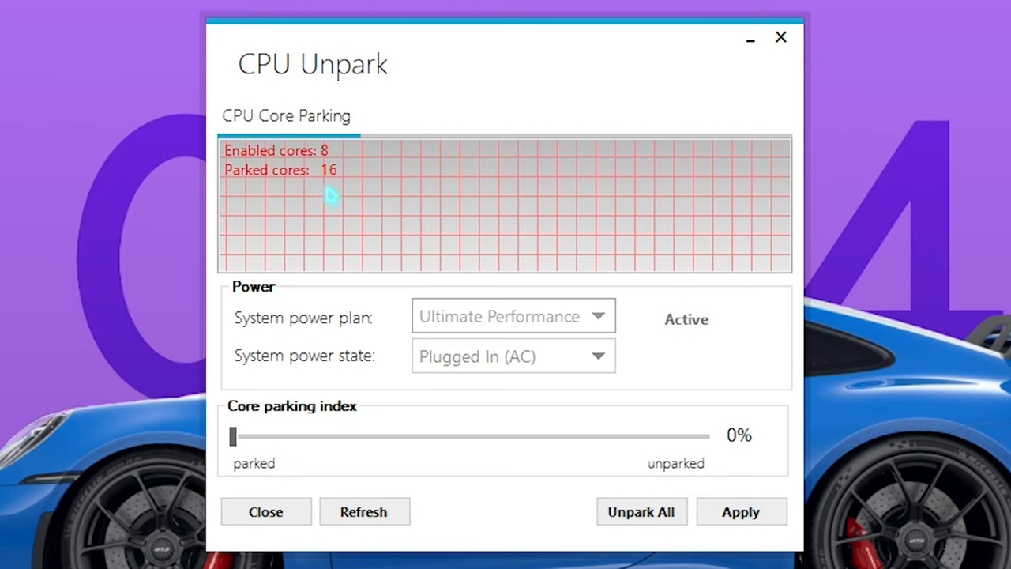
{"action": "mouse_move", "coordinate": [493, 380]}
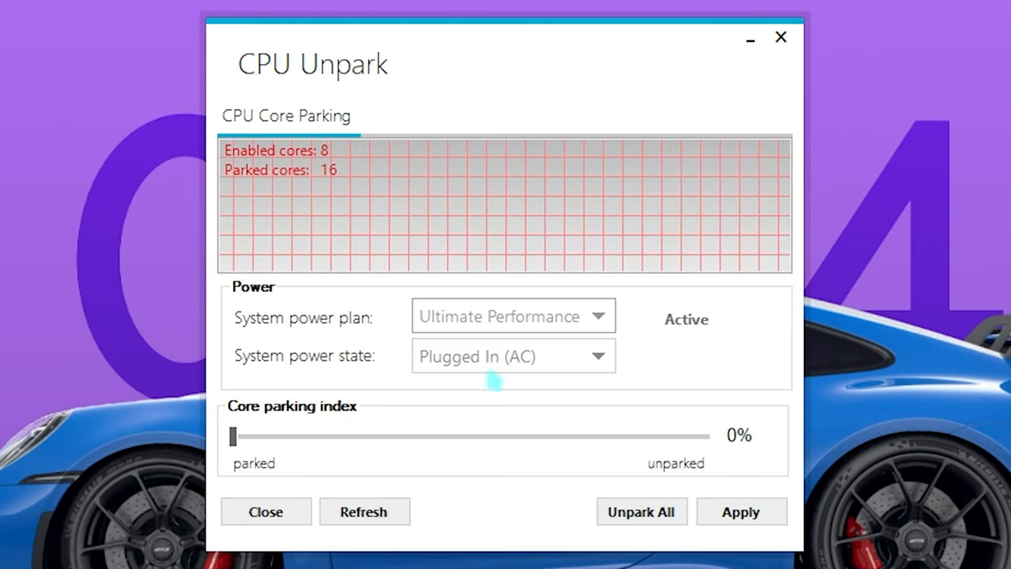
{"action": "left_click_drag", "start_coordinate": [233, 436], "coordinate": [709, 436]}
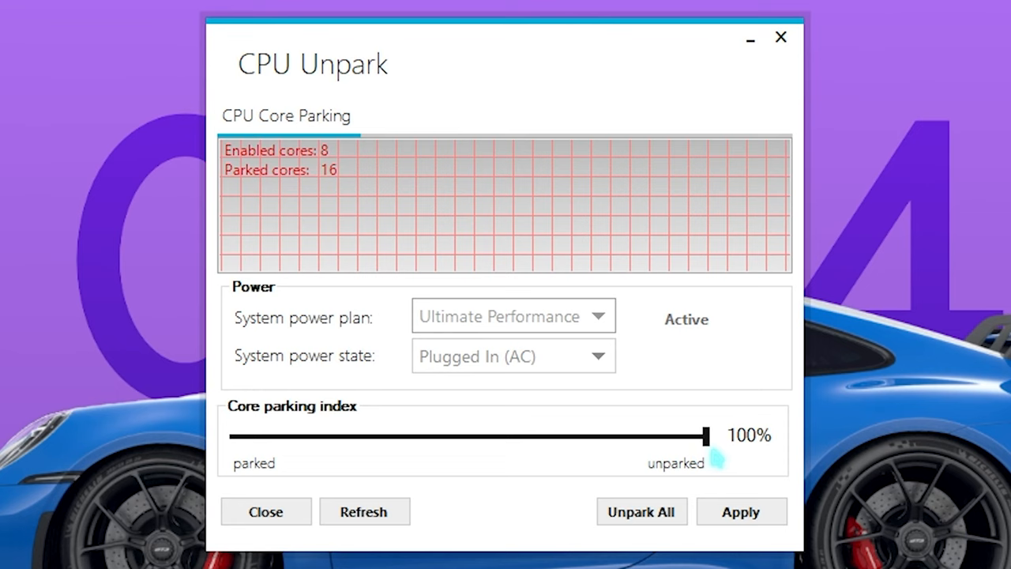
{"action": "left_click", "coordinate": [739, 512]}
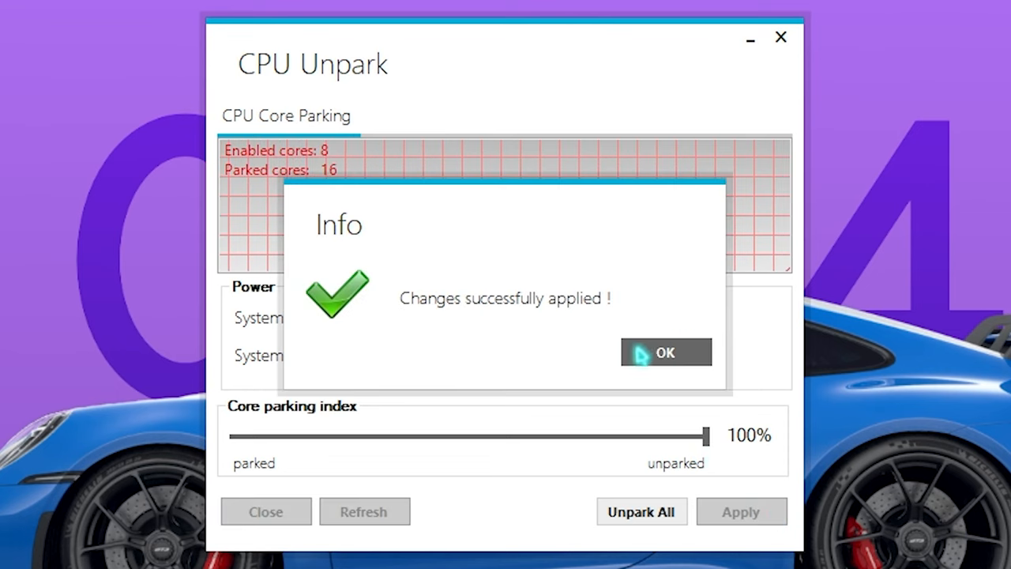
{"action": "left_click", "coordinate": [665, 352]}
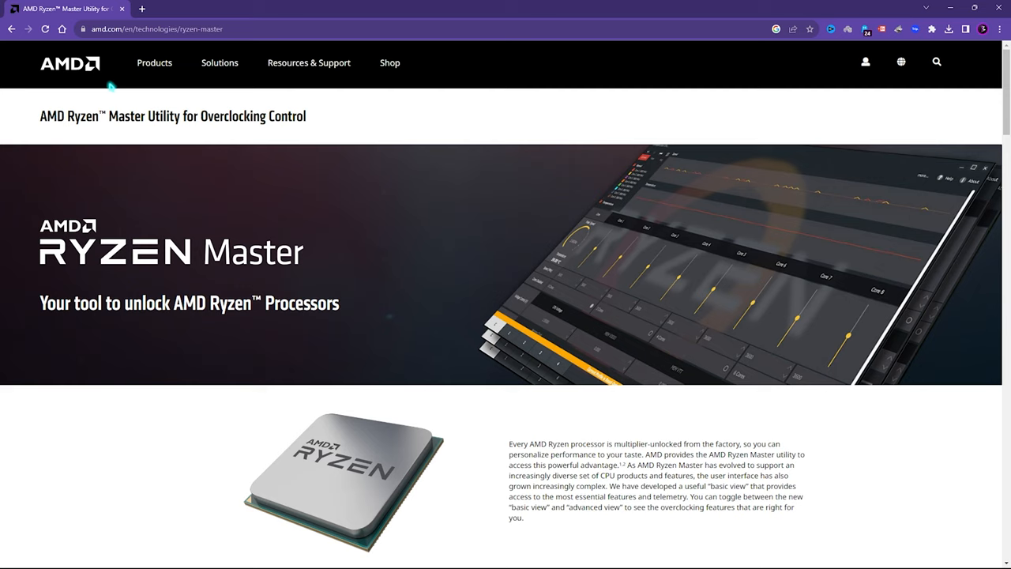
{"action": "scroll", "scroll_direction": "down", "scroll_amount": 3}
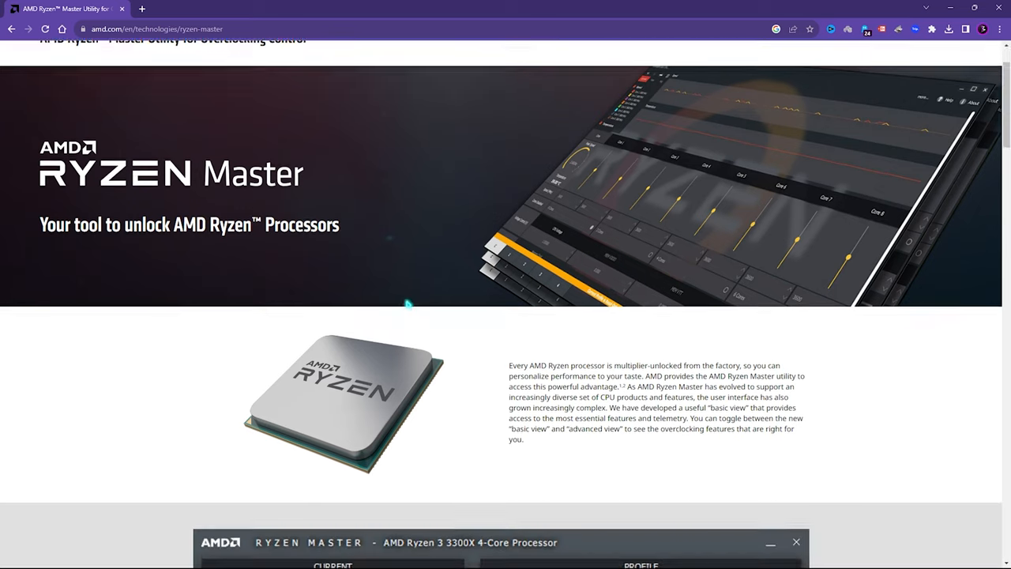
{"action": "scroll", "scroll_direction": "down", "scroll_amount": 3}
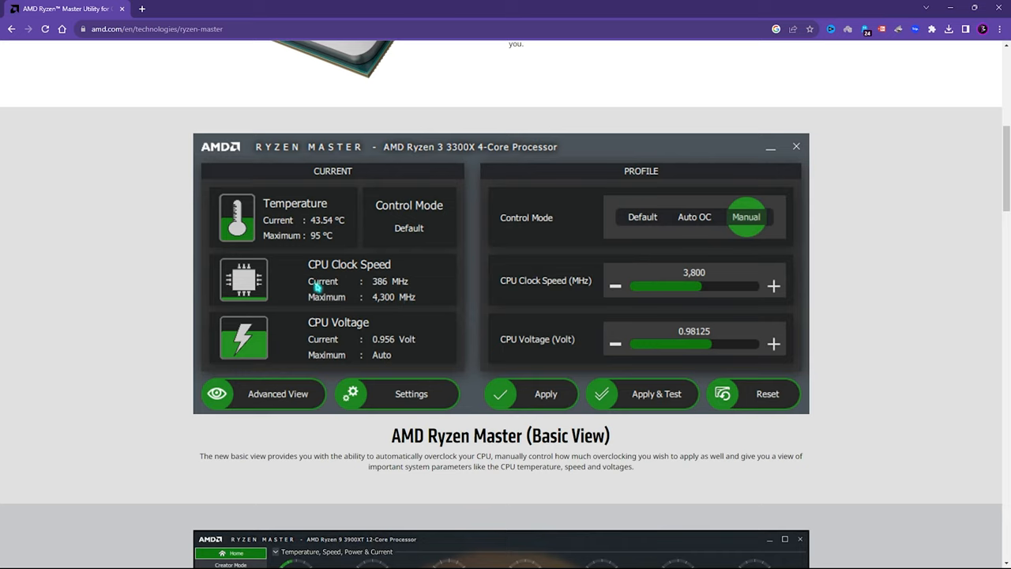
{"action": "scroll", "scroll_direction": "up", "scroll_amount": 3}
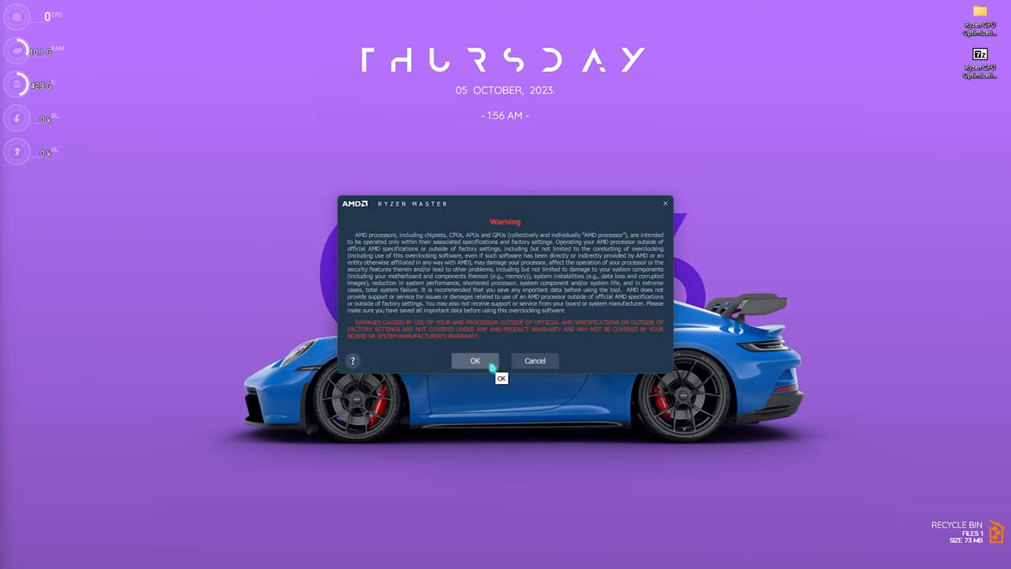
Step: Accept the Ryzen Master overclocking warning and load the advanced monitoring view
{"action": "left_click", "coordinate": [474, 360]}
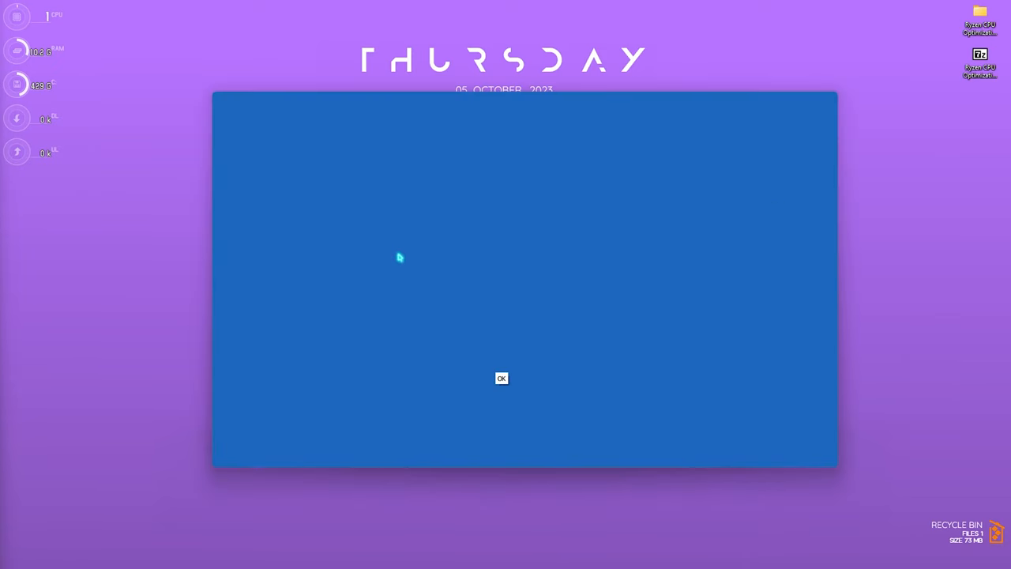
{"action": "left_click", "coordinate": [503, 377]}
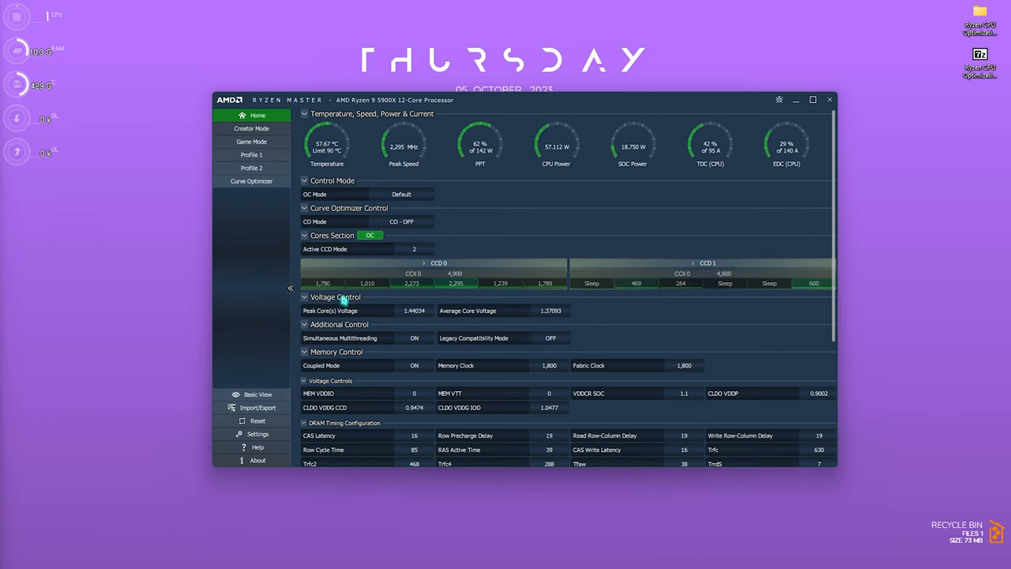
{"action": "mouse_move", "coordinate": [256, 395]}
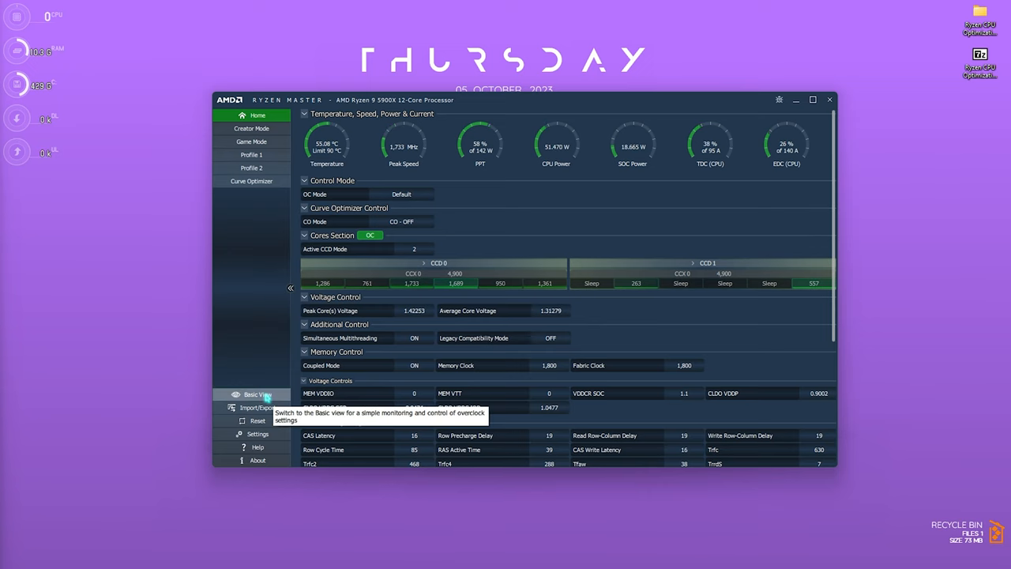
Step: In the basic view, set control mode to Auto OC with per-core Curve Optimizer
{"action": "left_click", "coordinate": [252, 394]}
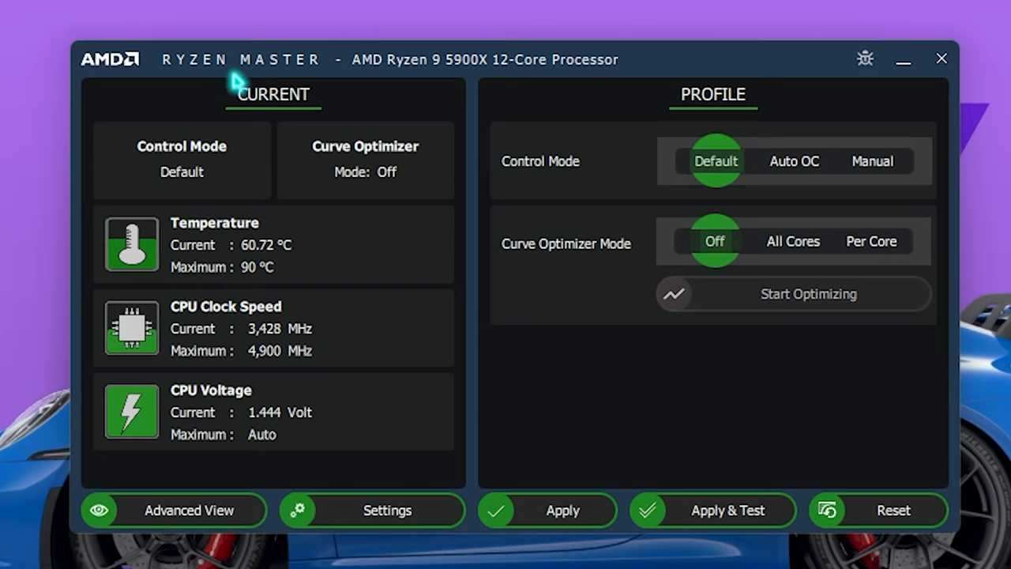
{"action": "mouse_move", "coordinate": [629, 86]}
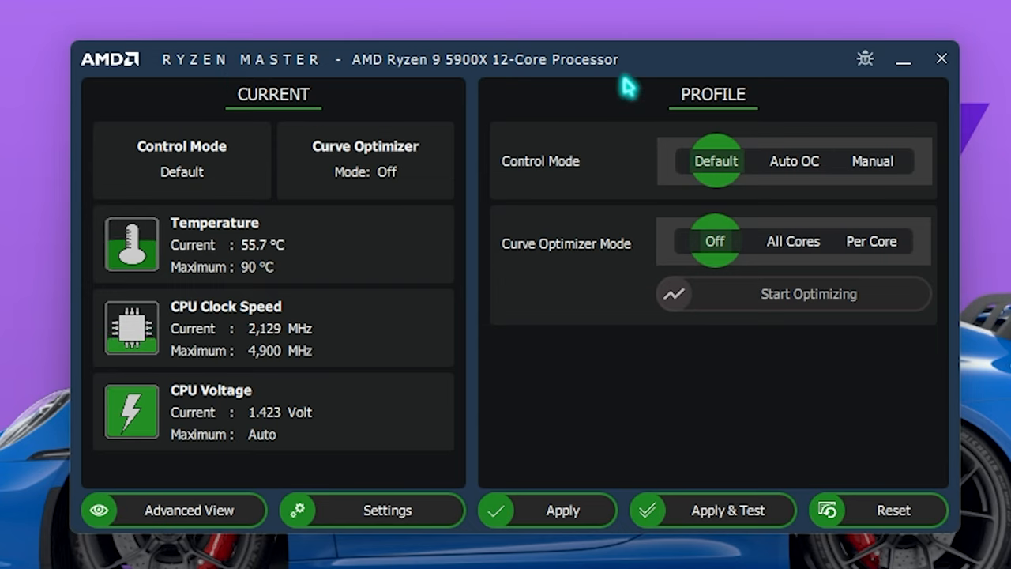
{"action": "mouse_move", "coordinate": [603, 113]}
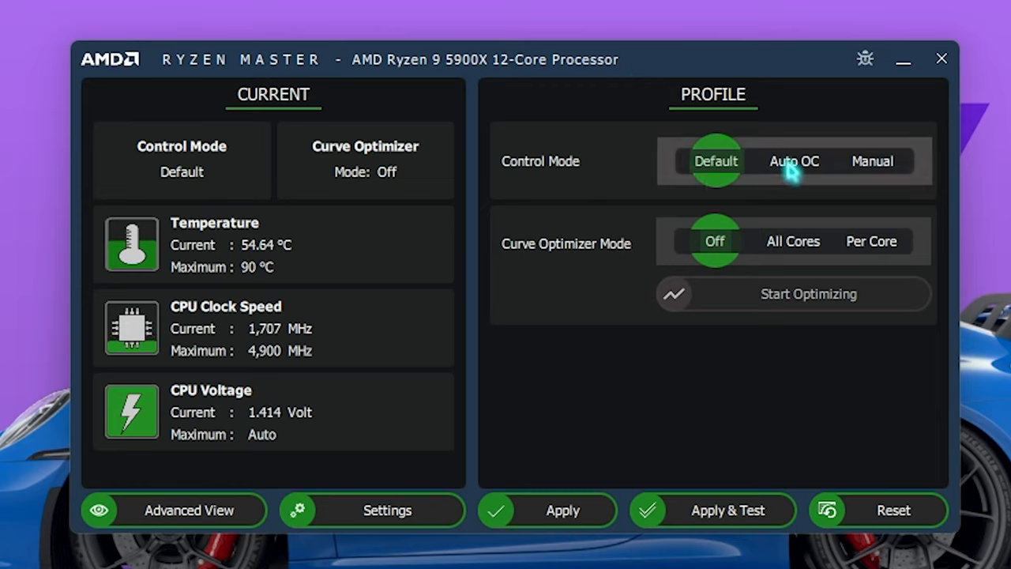
{"action": "left_click", "coordinate": [793, 162]}
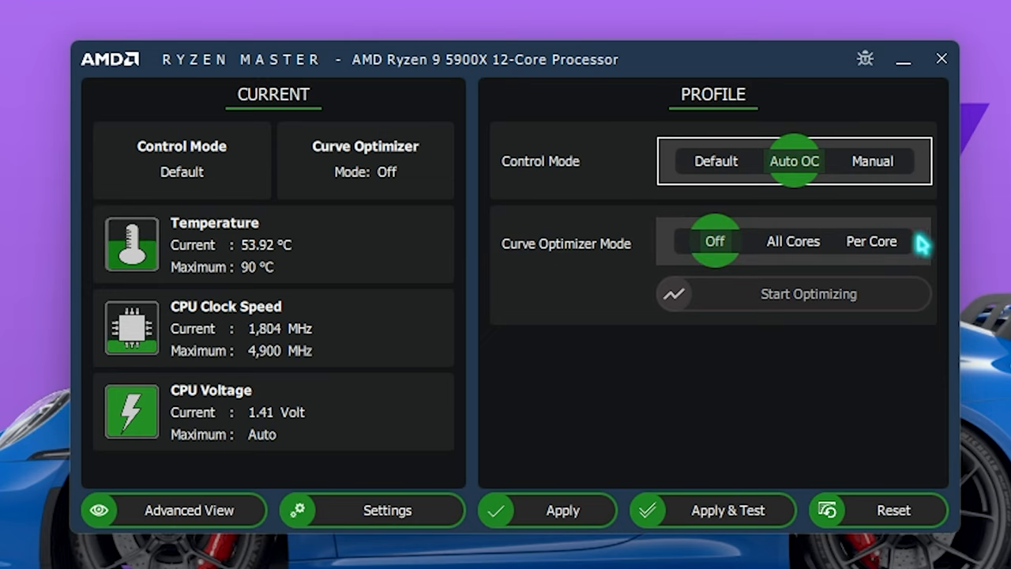
{"action": "left_click", "coordinate": [872, 240]}
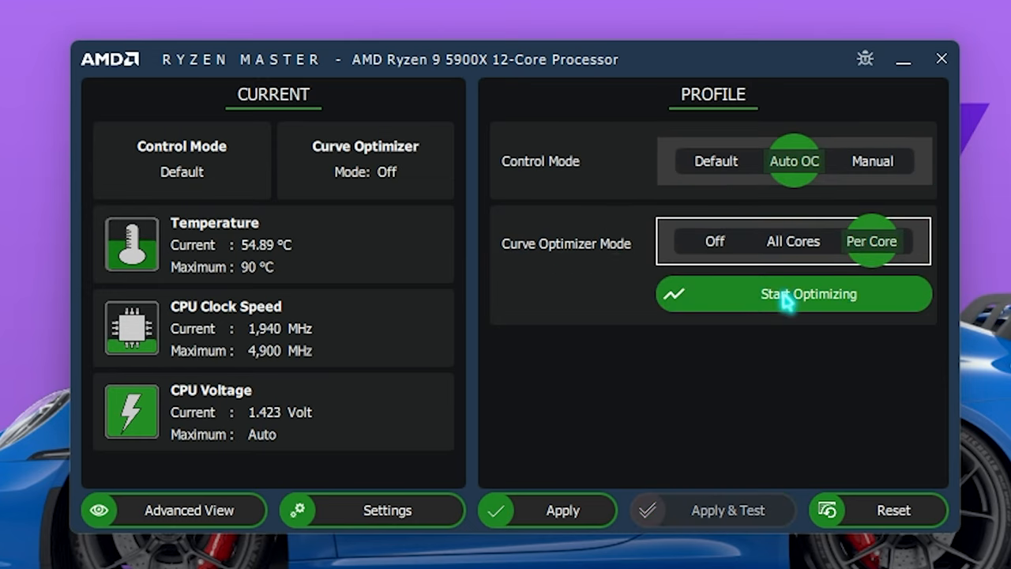
Step: Begin Start Optimizing, then cancel at the warning so optimization does not run
{"action": "left_click", "coordinate": [807, 293]}
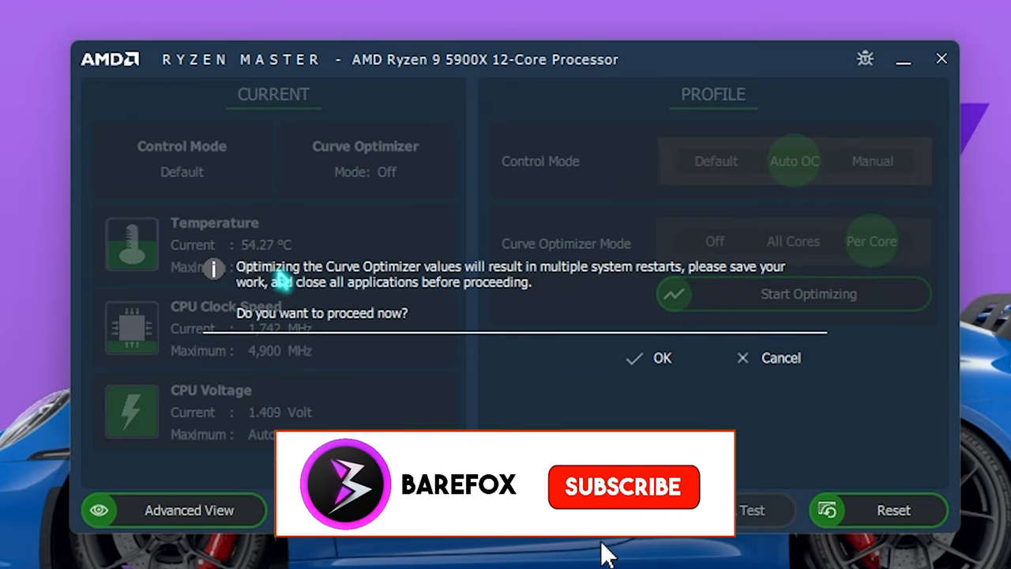
{"action": "left_click", "coordinate": [622, 487]}
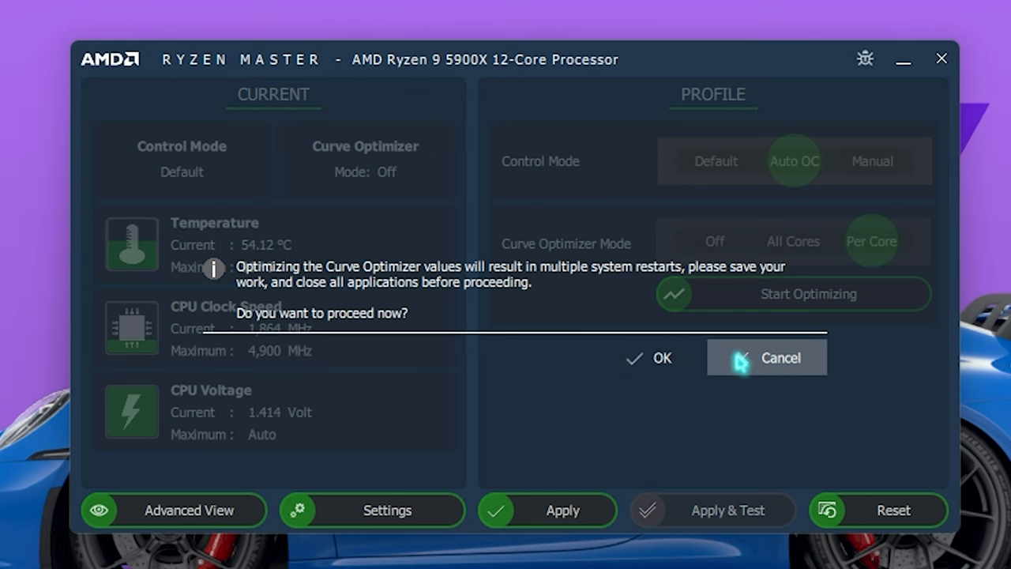
{"action": "left_click", "coordinate": [766, 357]}
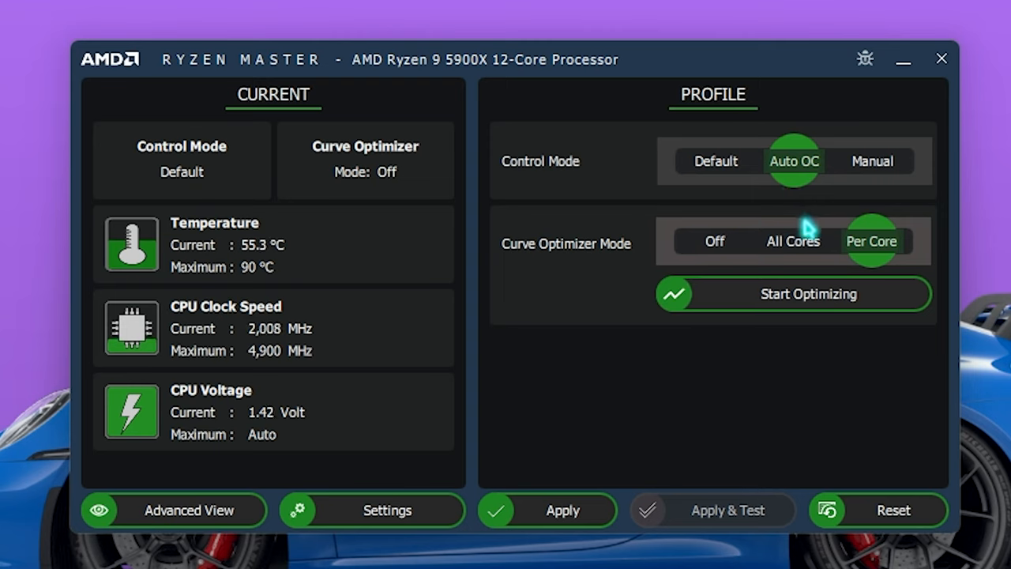
Step: Set Curve Optimizer to All Cores and confirm starting optimization at the restart warning
{"action": "left_click", "coordinate": [793, 240]}
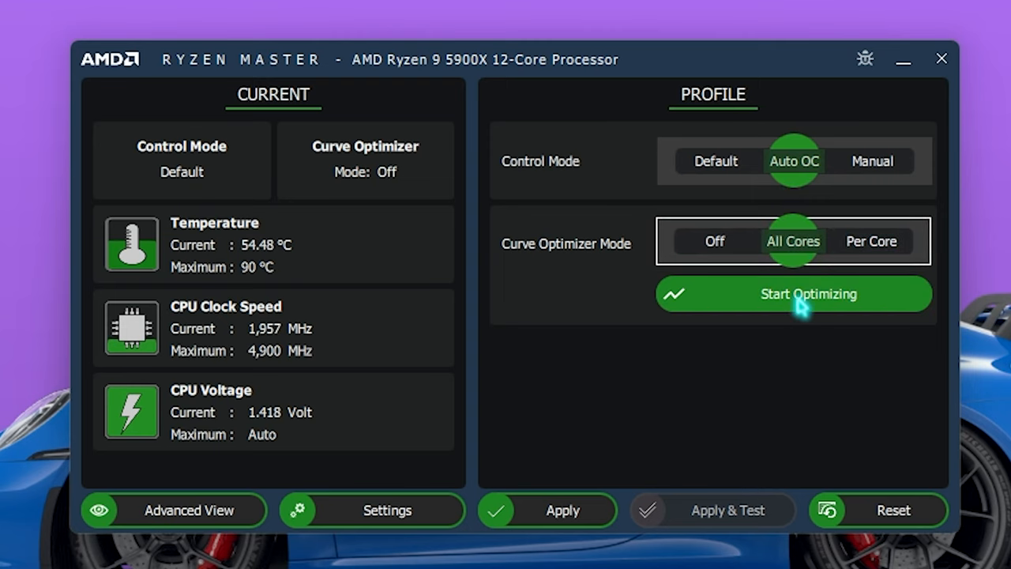
{"action": "left_click", "coordinate": [793, 292]}
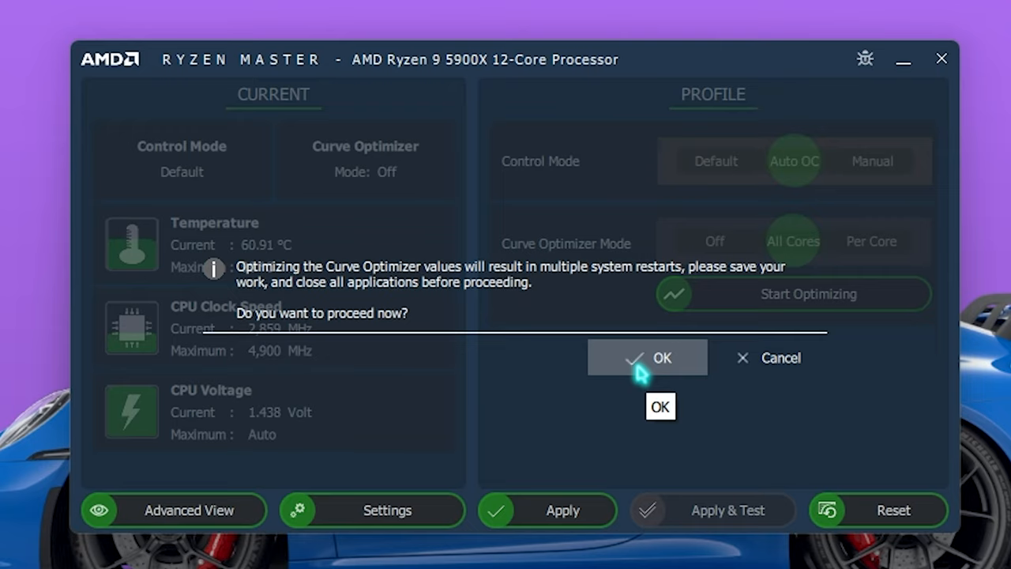
{"action": "left_click", "coordinate": [648, 357]}
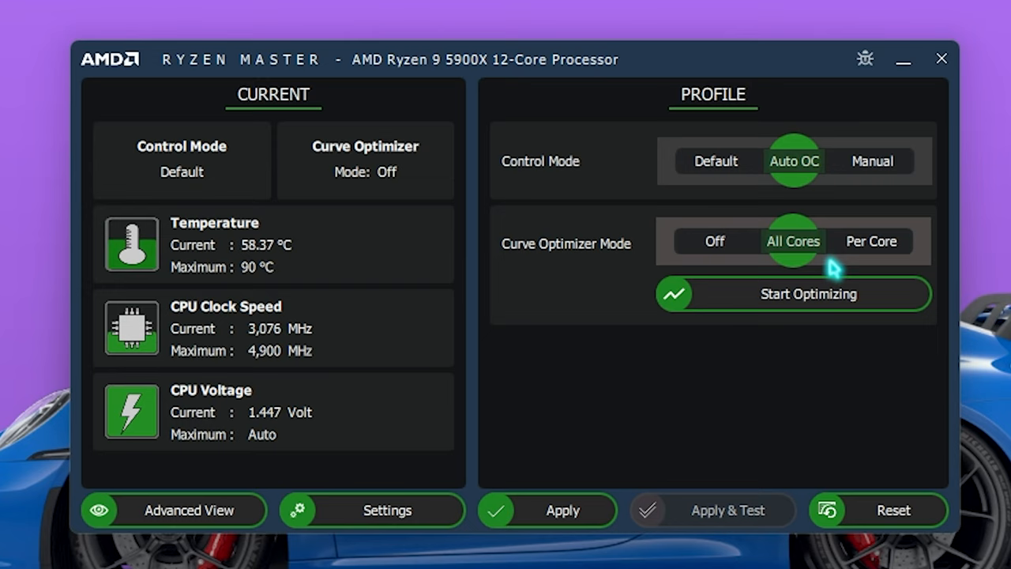
{"action": "mouse_move", "coordinate": [675, 208]}
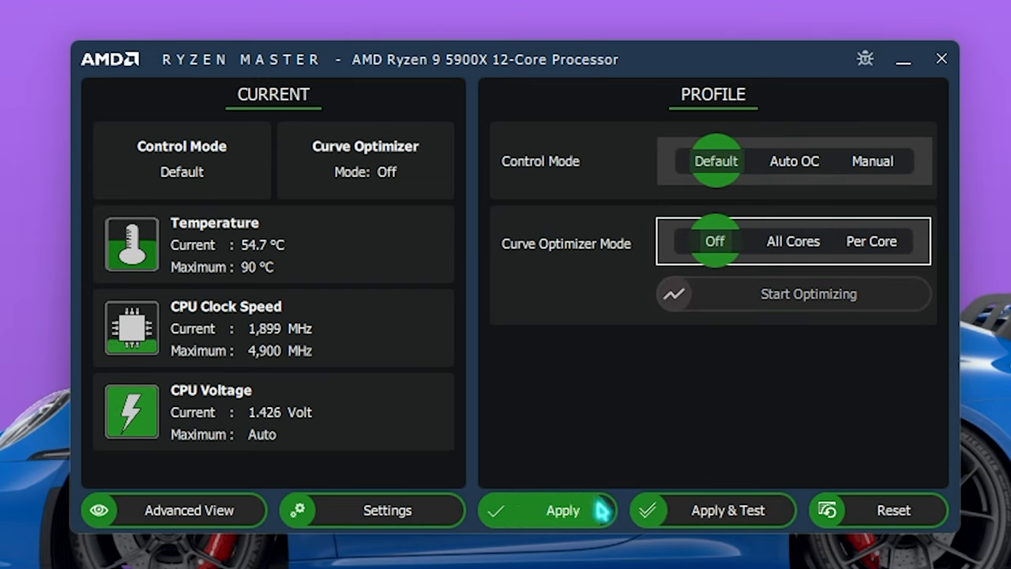
{"action": "mouse_move", "coordinate": [562, 511]}
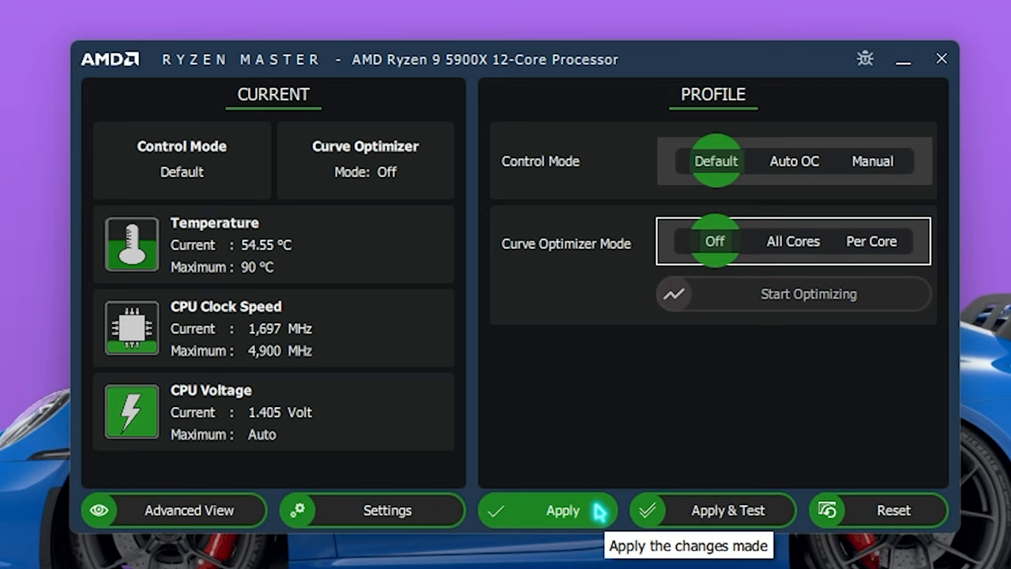